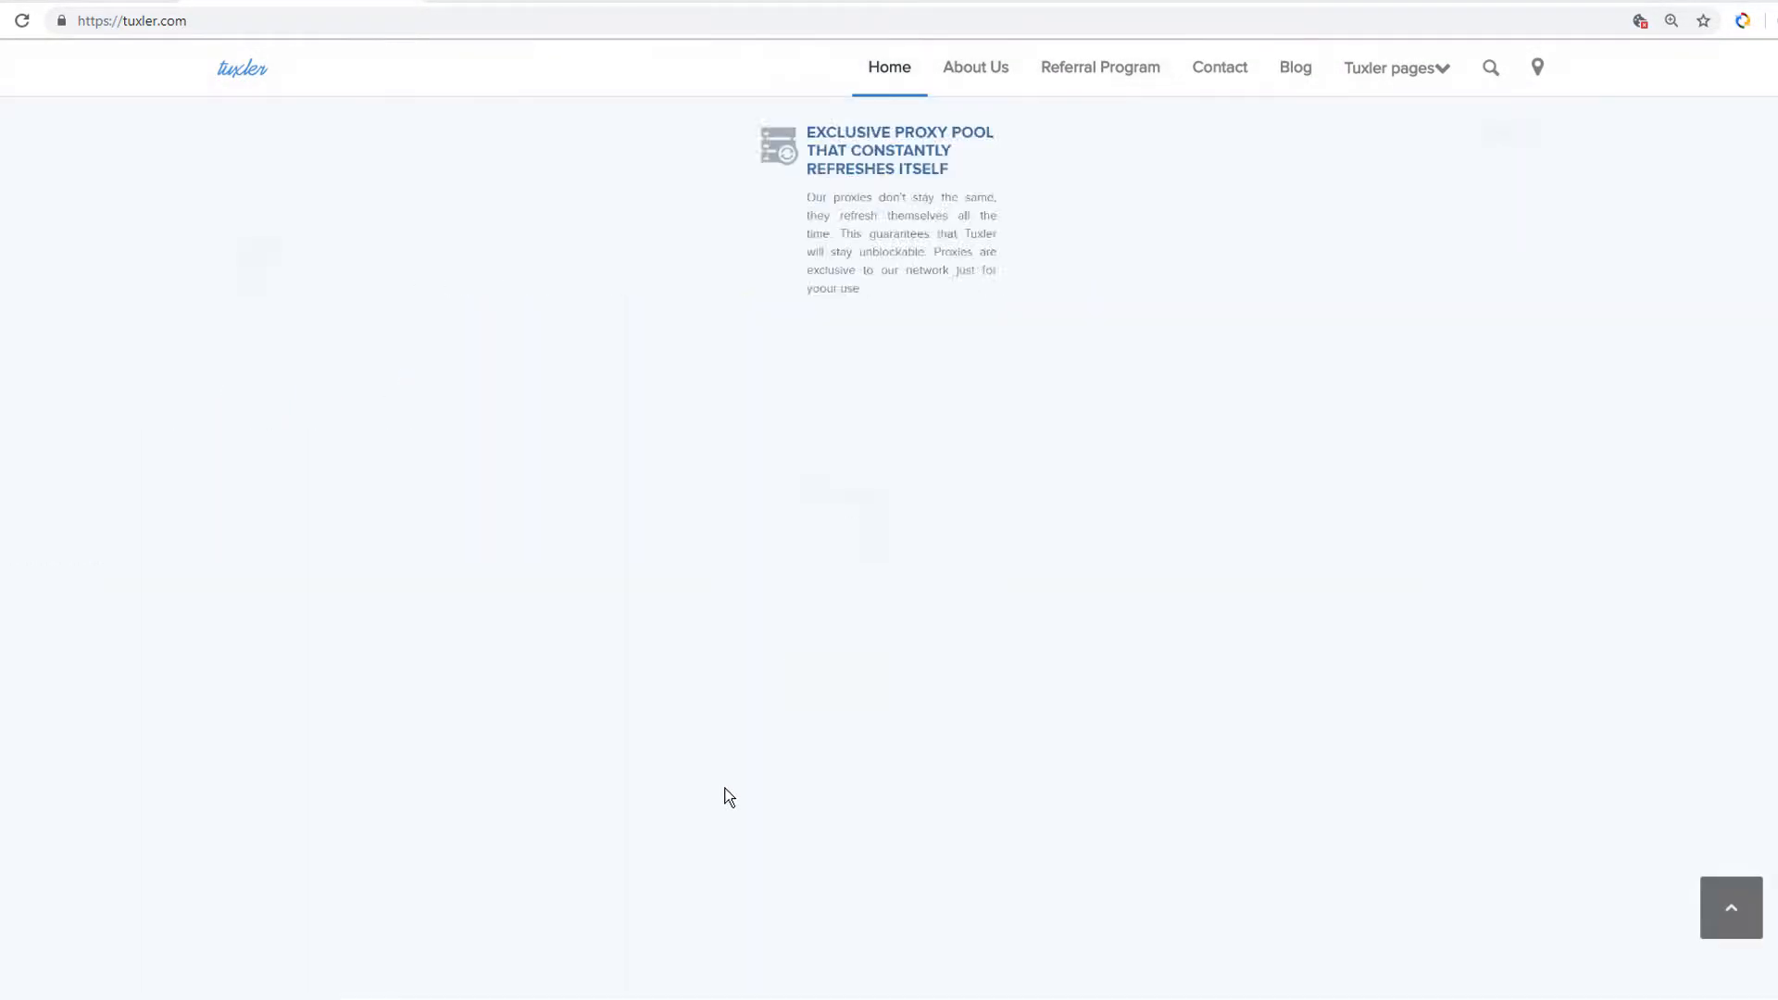
Download the Tuxler installer for Windows computers and launch it from Chrome's download bar
{"action": "scroll", "scroll_direction": "down", "scroll_amount": 3}
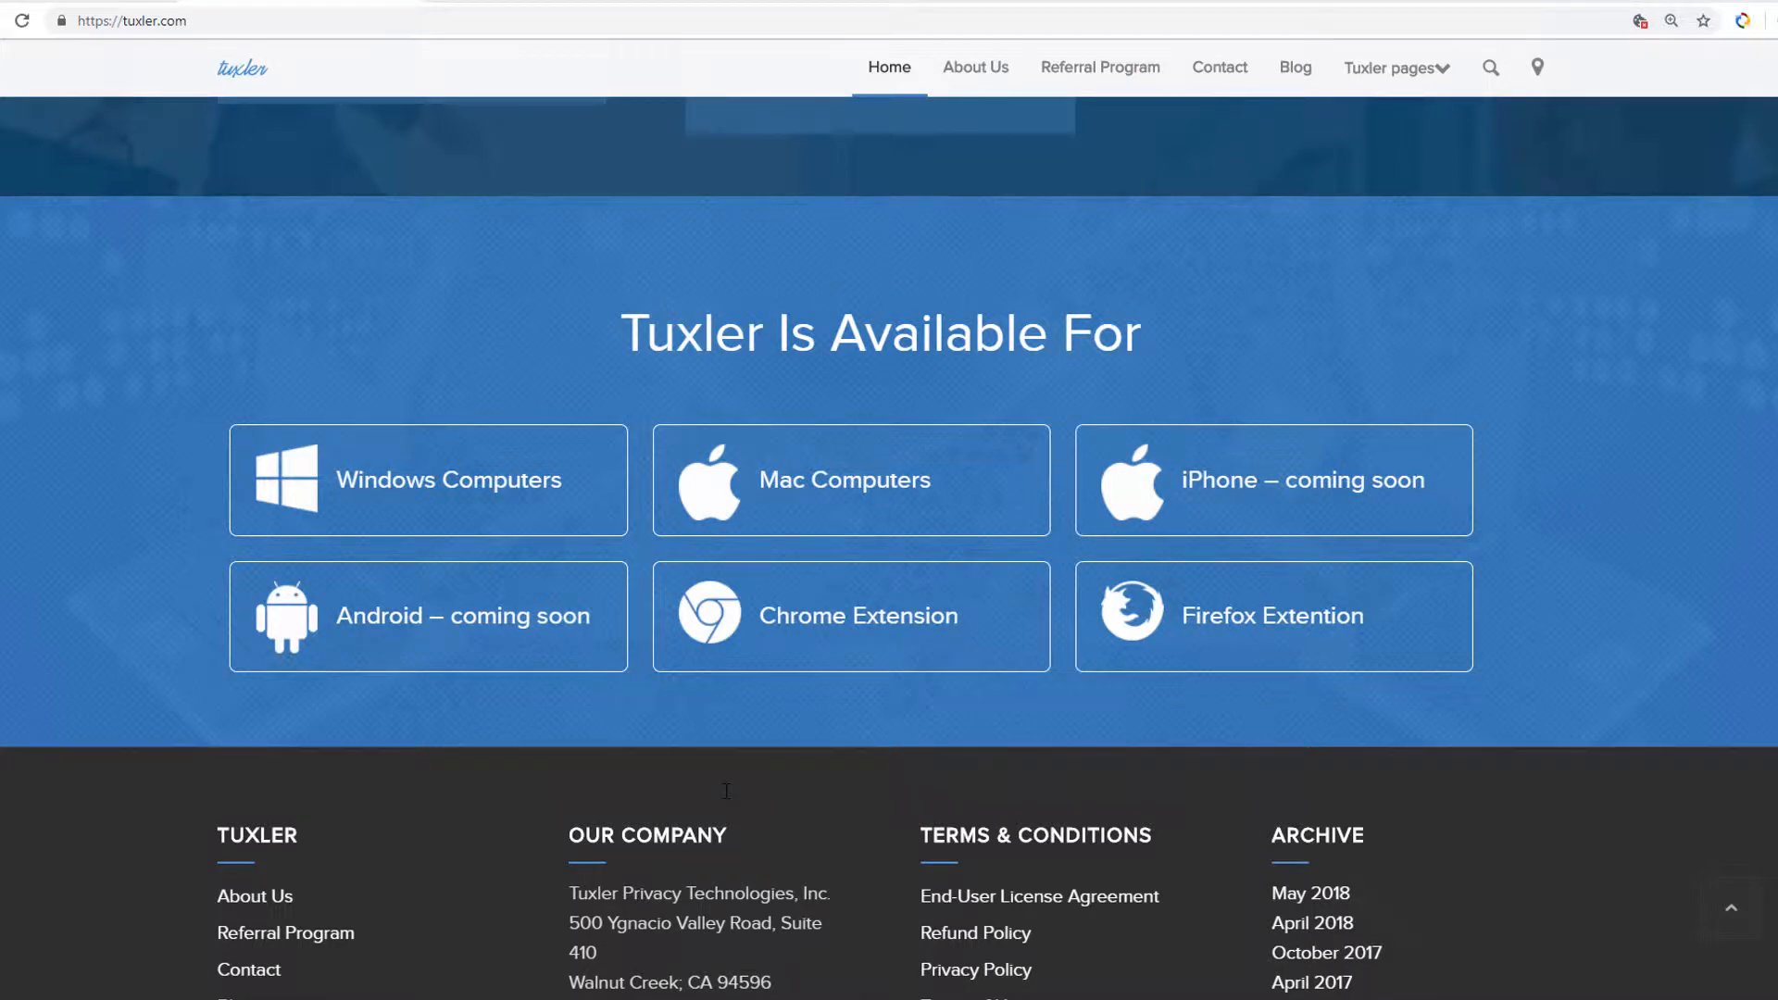
{"action": "mouse_move", "coordinate": [535, 575]}
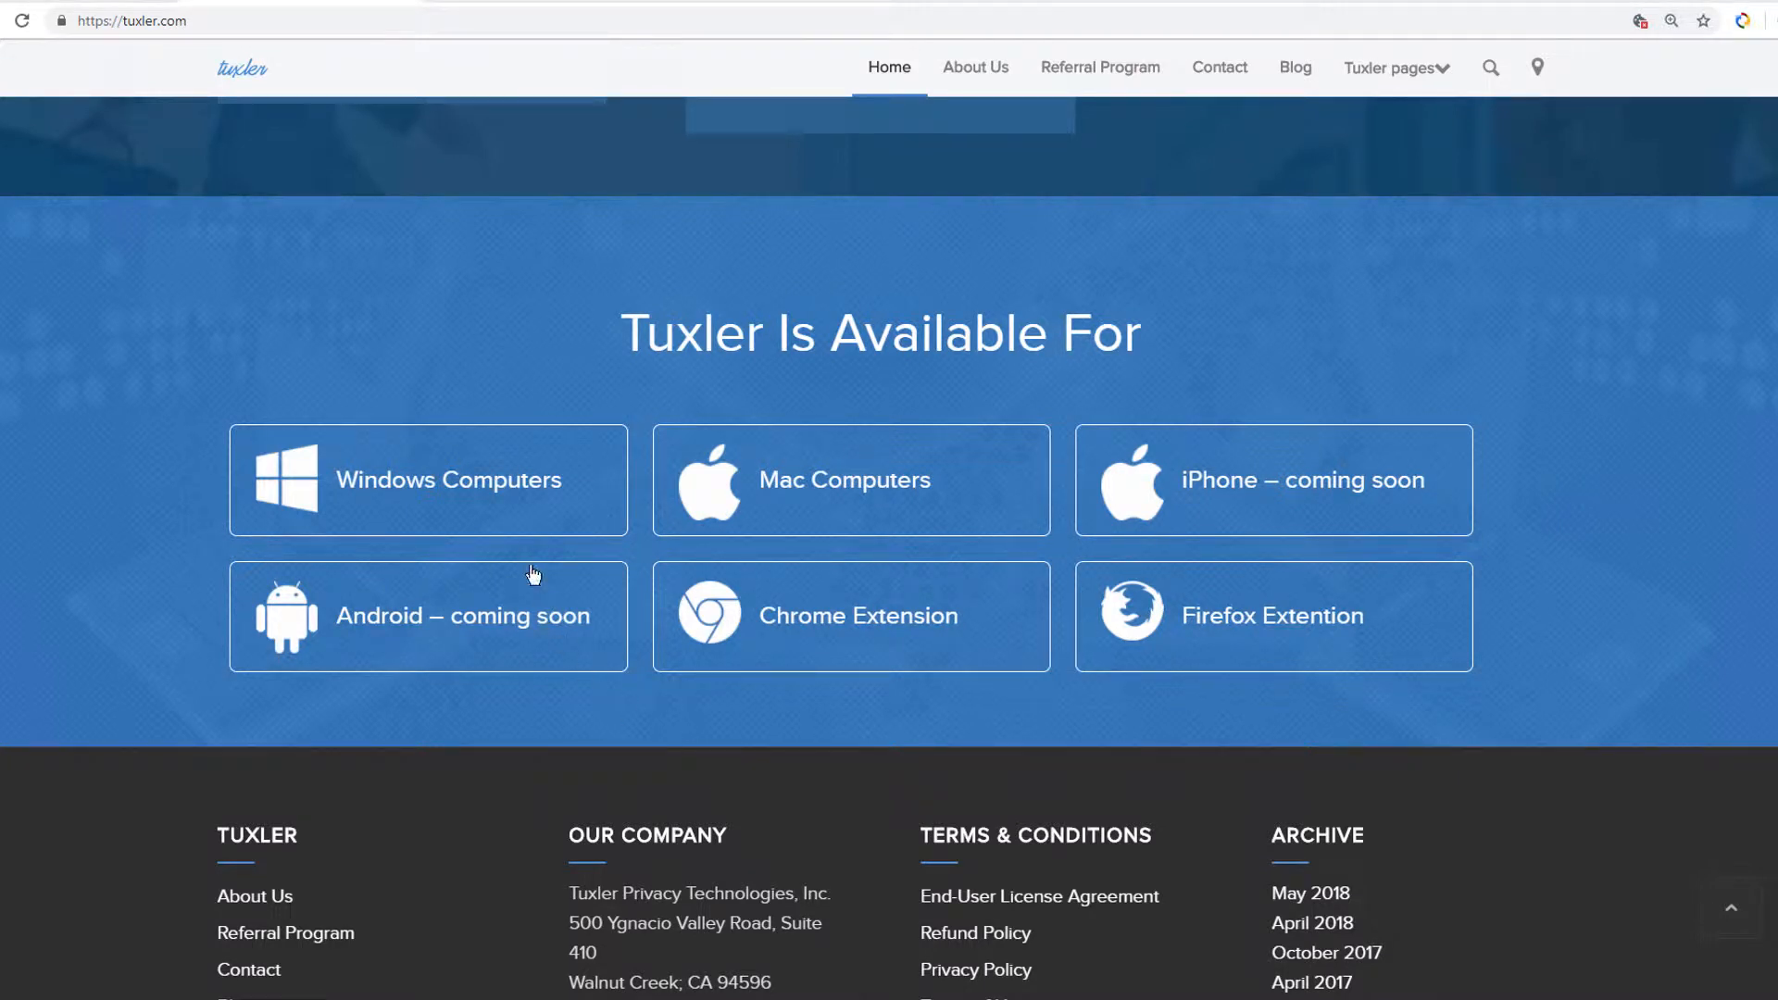
{"action": "mouse_move", "coordinate": [495, 490]}
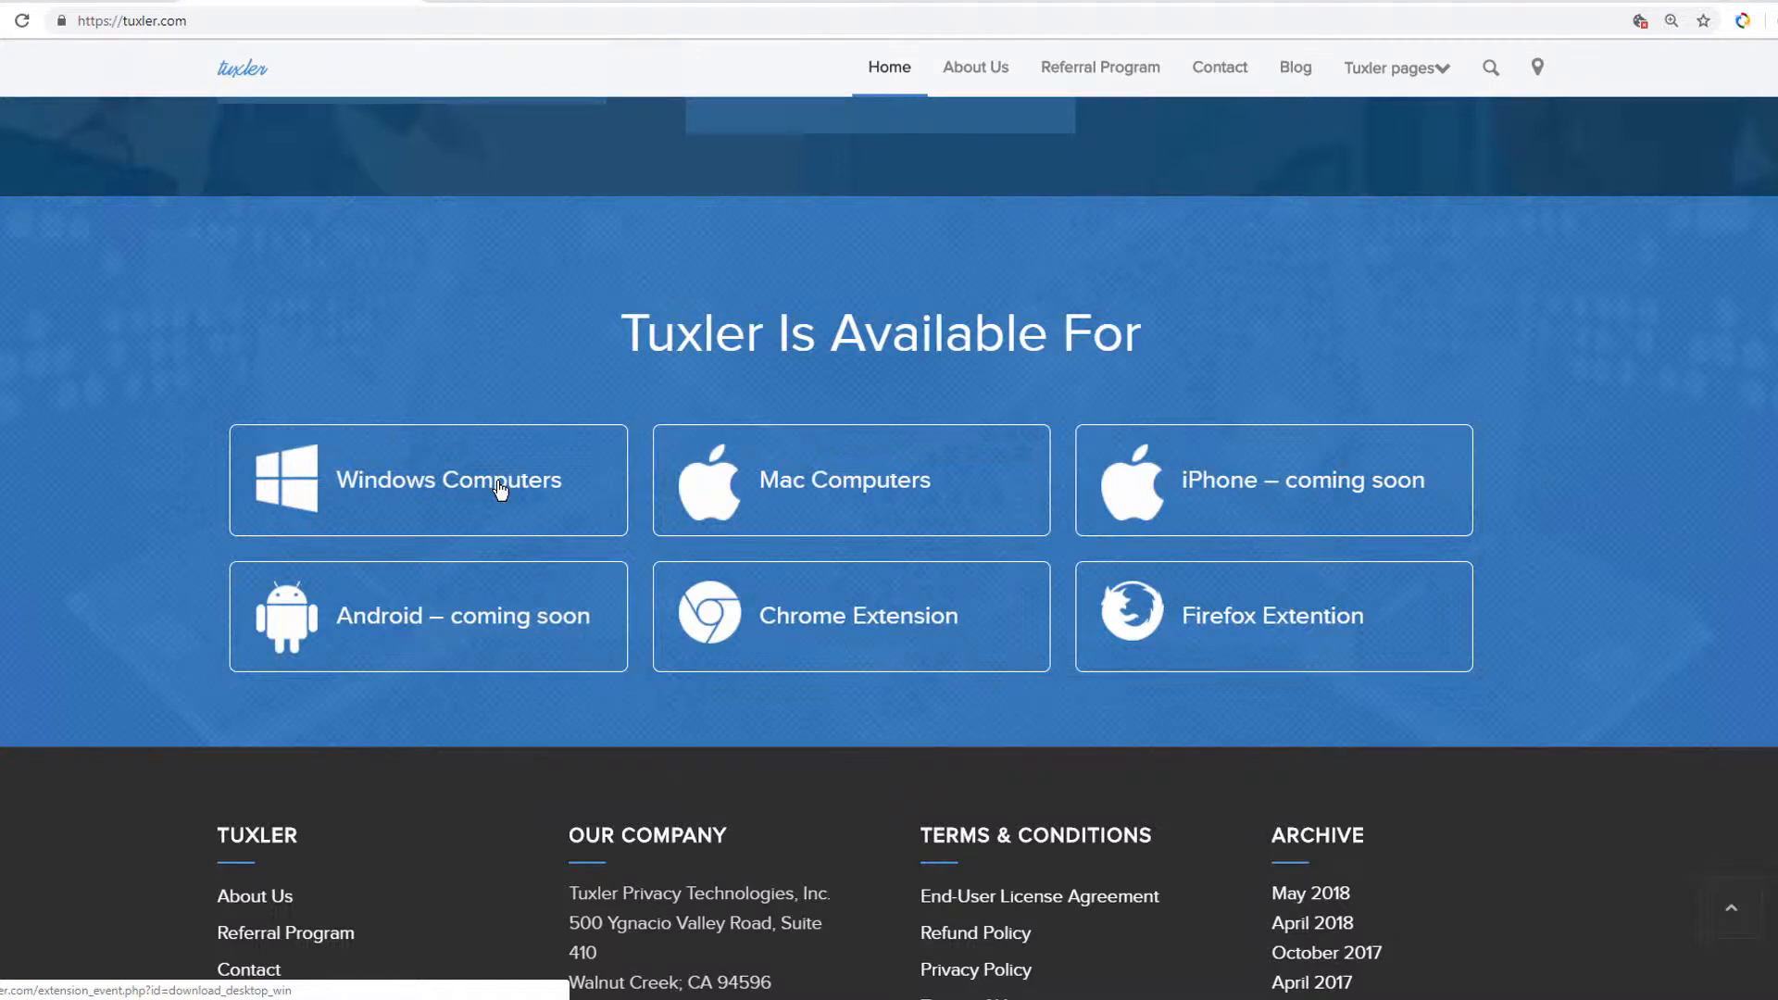
{"action": "left_click", "coordinate": [446, 479]}
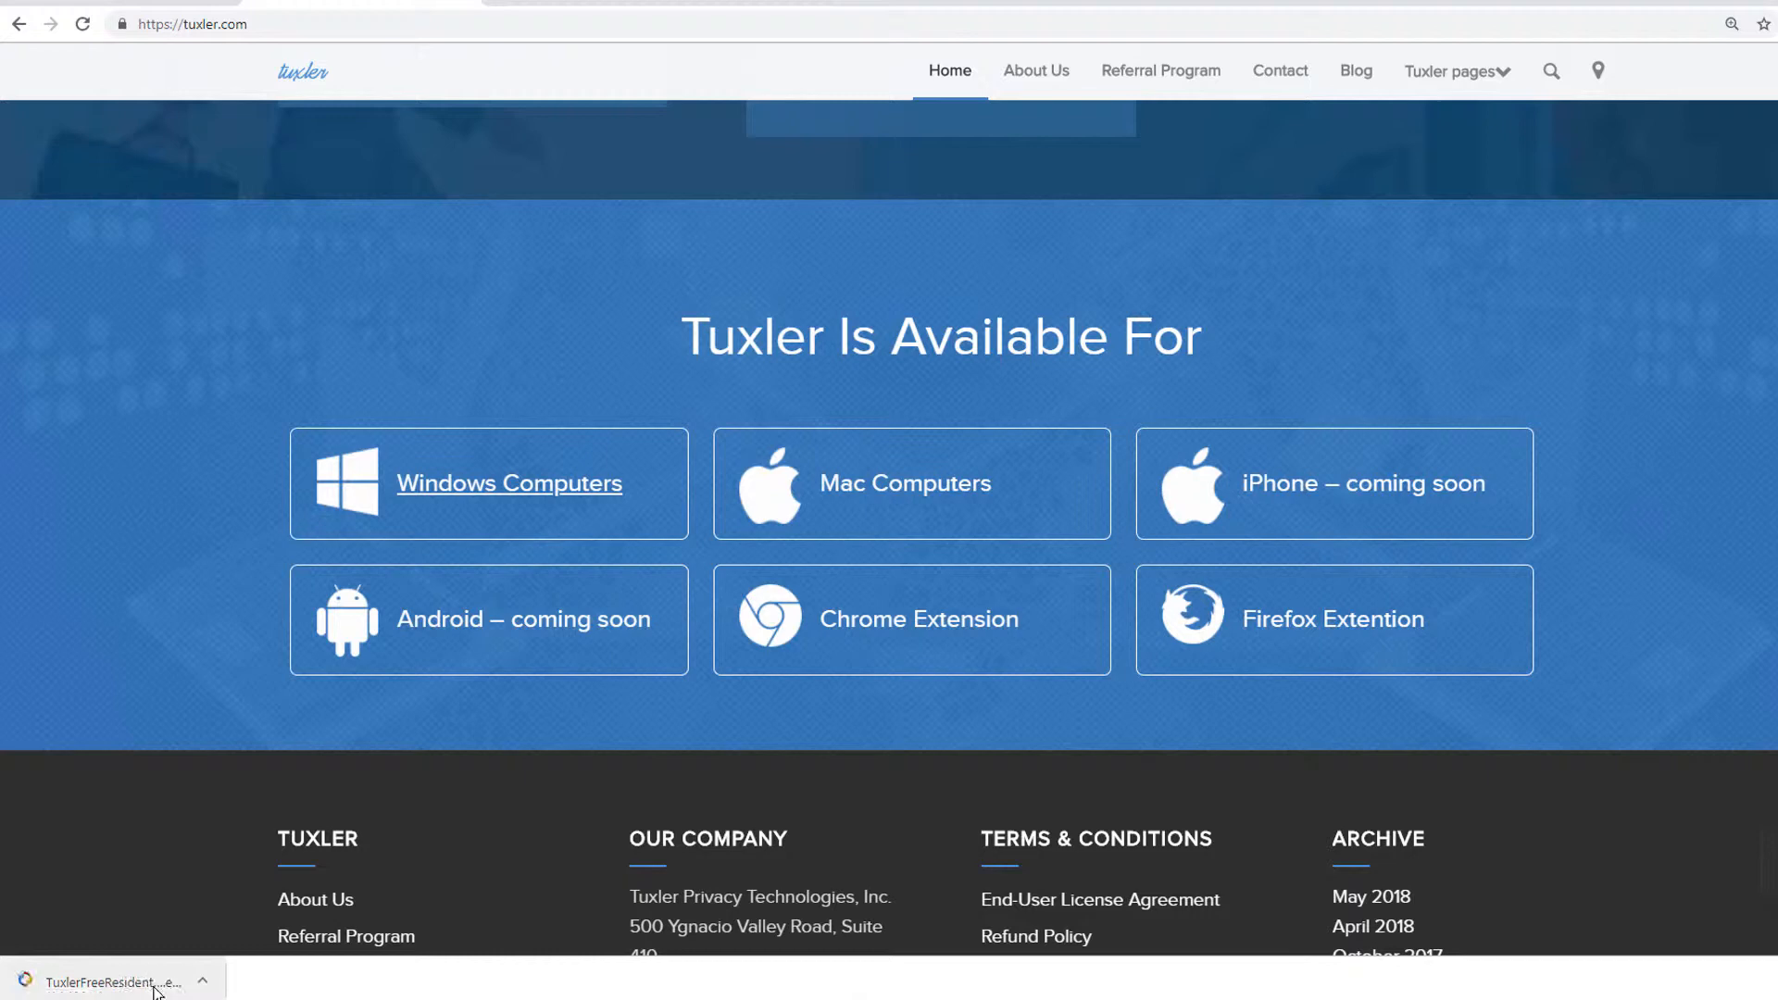
{"action": "left_click", "coordinate": [508, 483]}
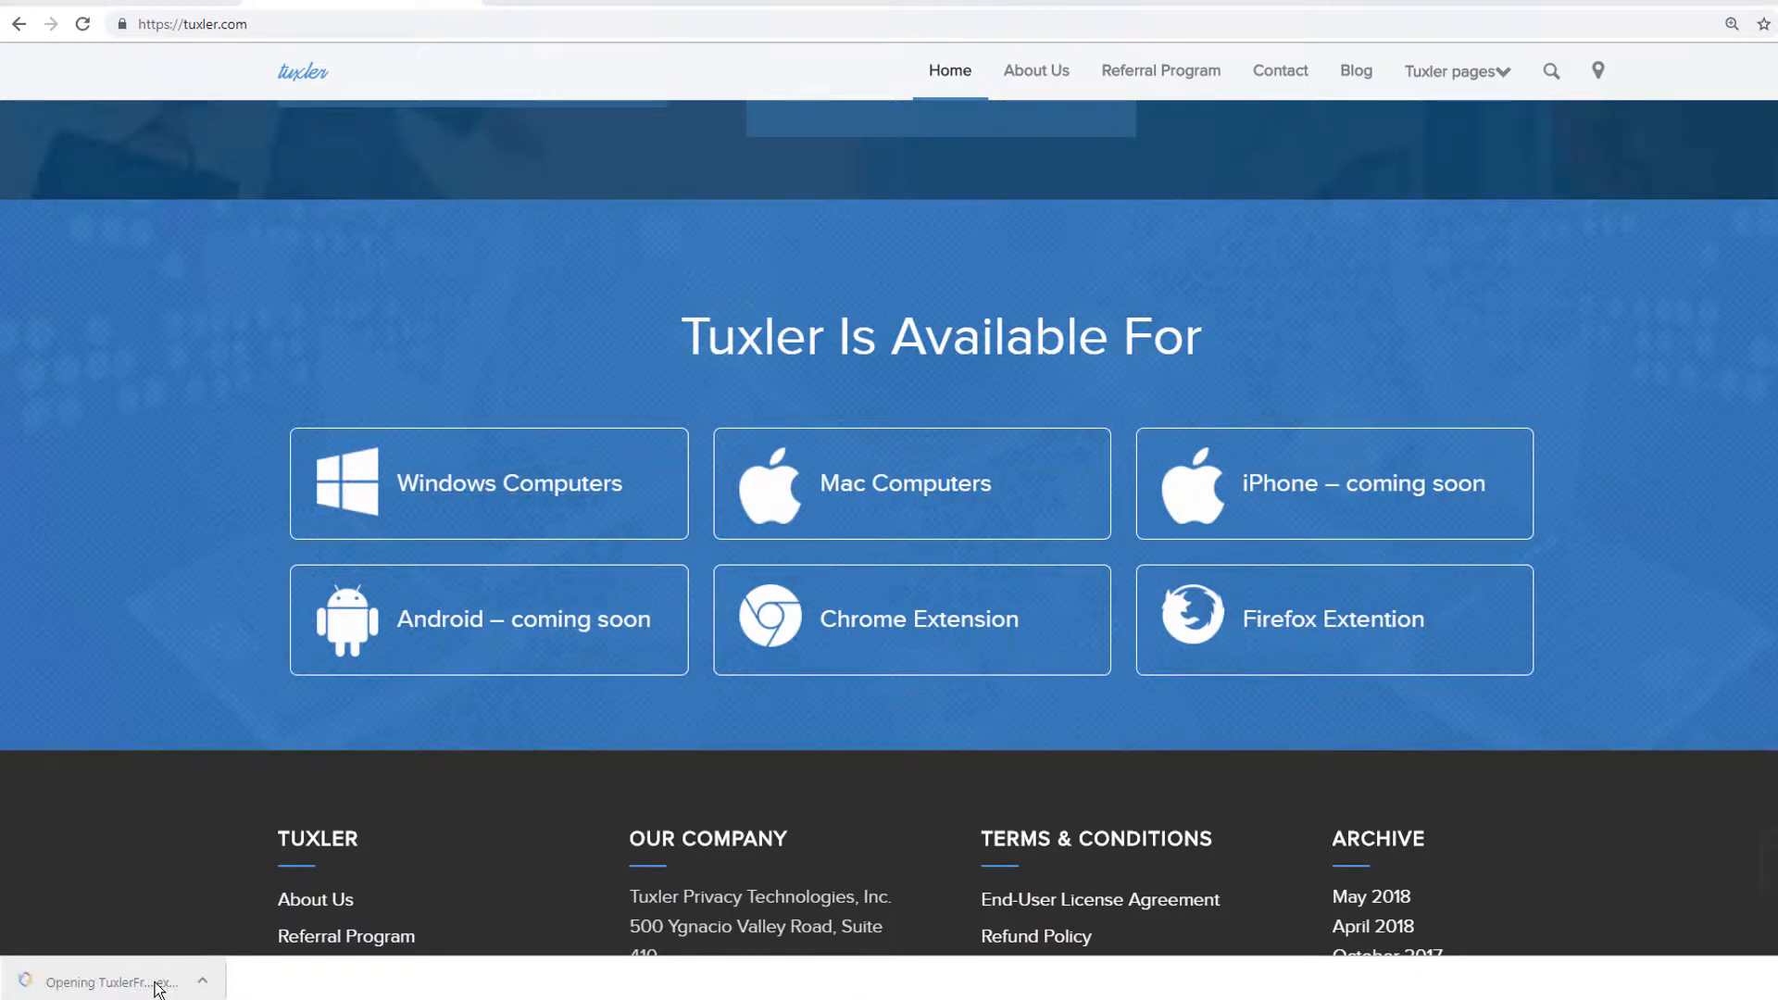
{"action": "left_click", "coordinate": [111, 982]}
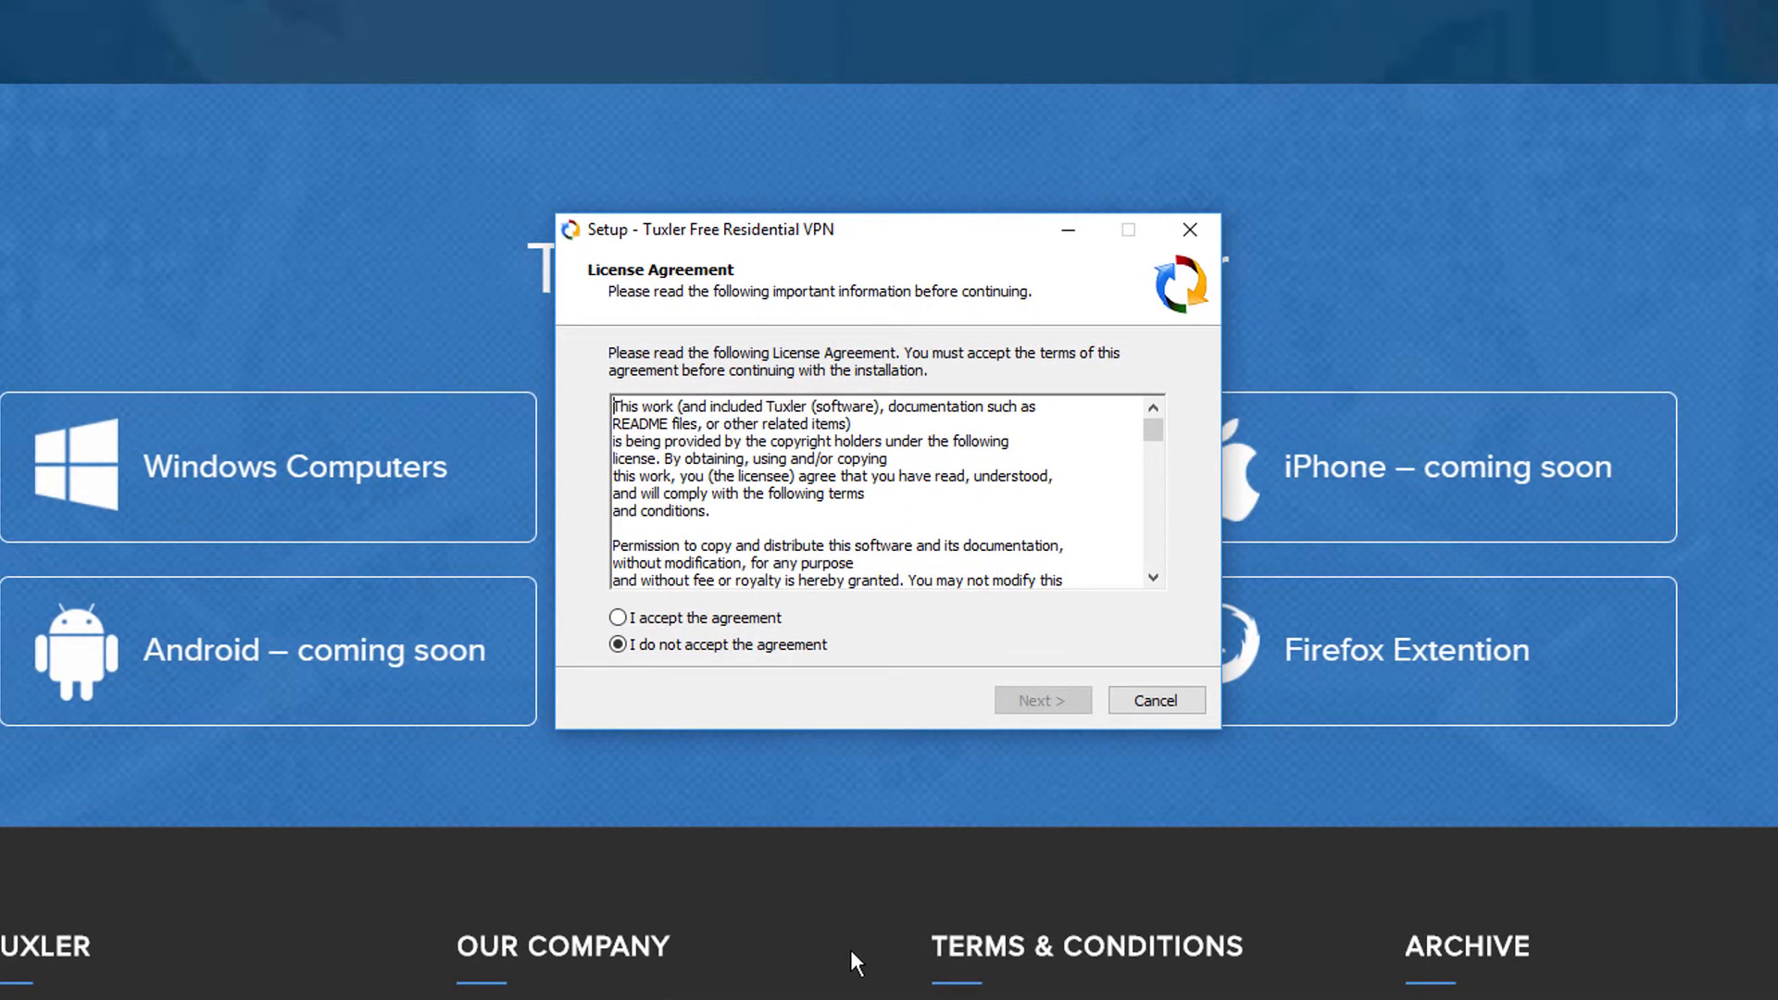
Accept the license, keep the Program Files (x86) folder, install Tuxler, and finish the wizard
{"action": "left_click", "coordinate": [618, 617]}
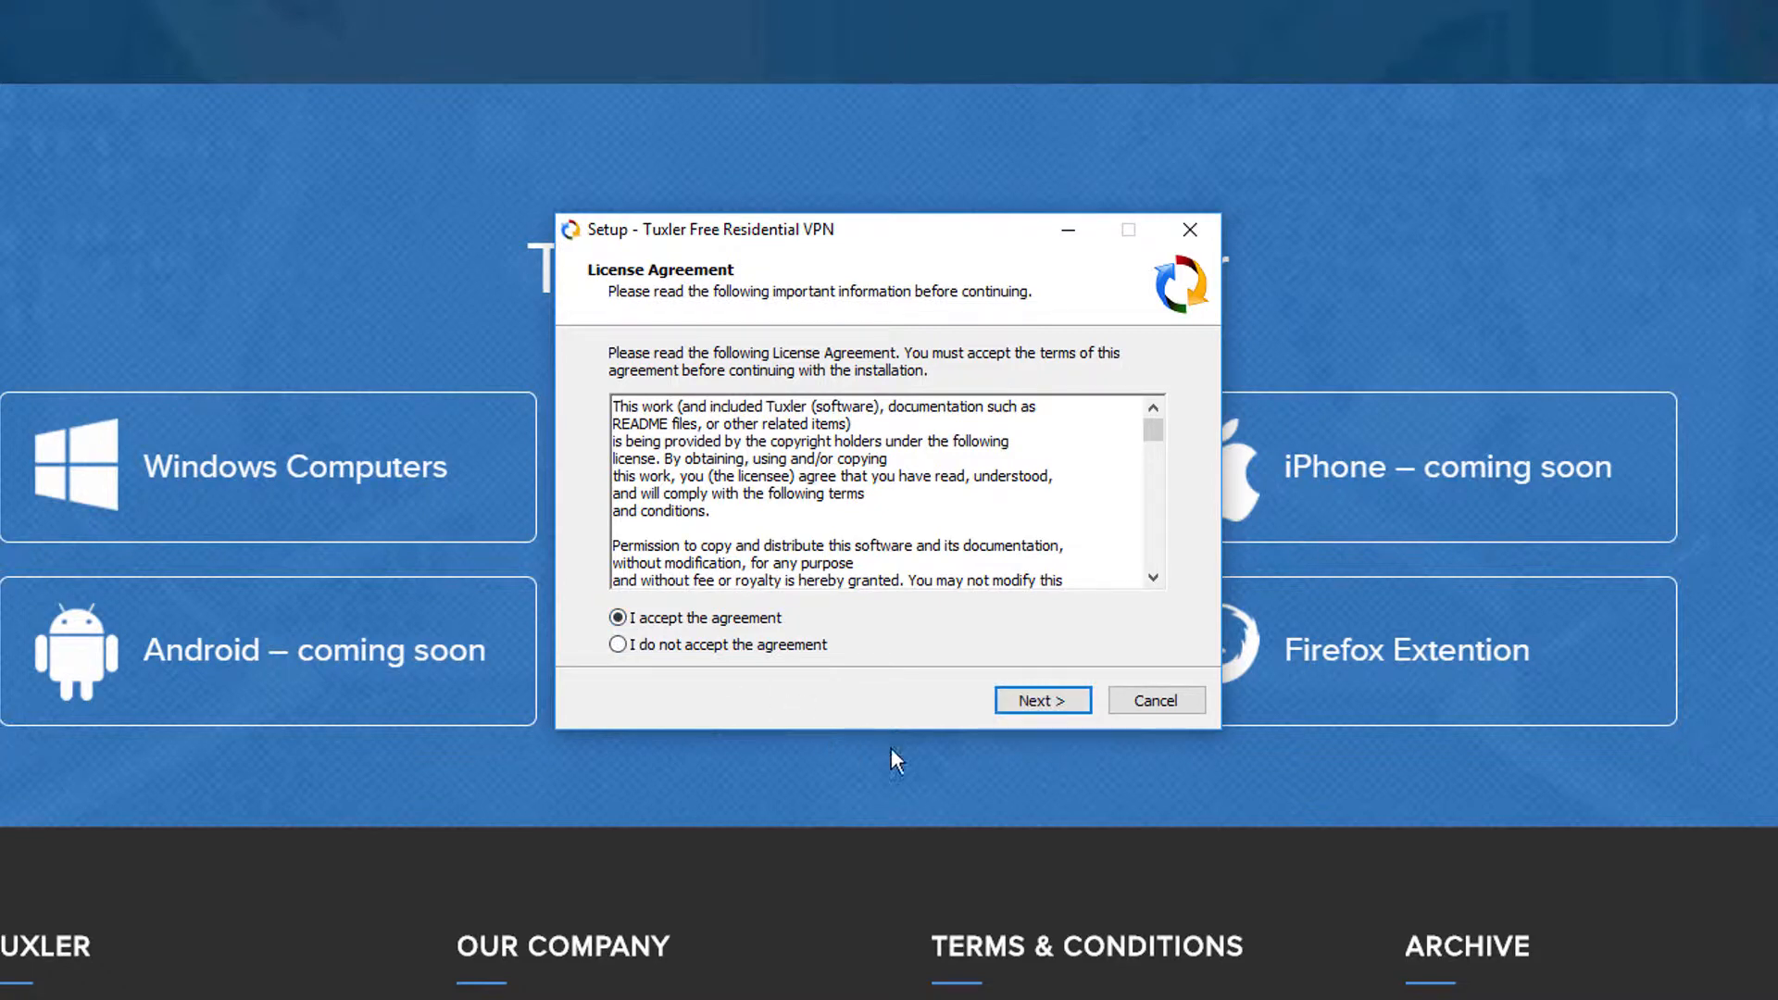
{"action": "left_click", "coordinate": [1040, 701]}
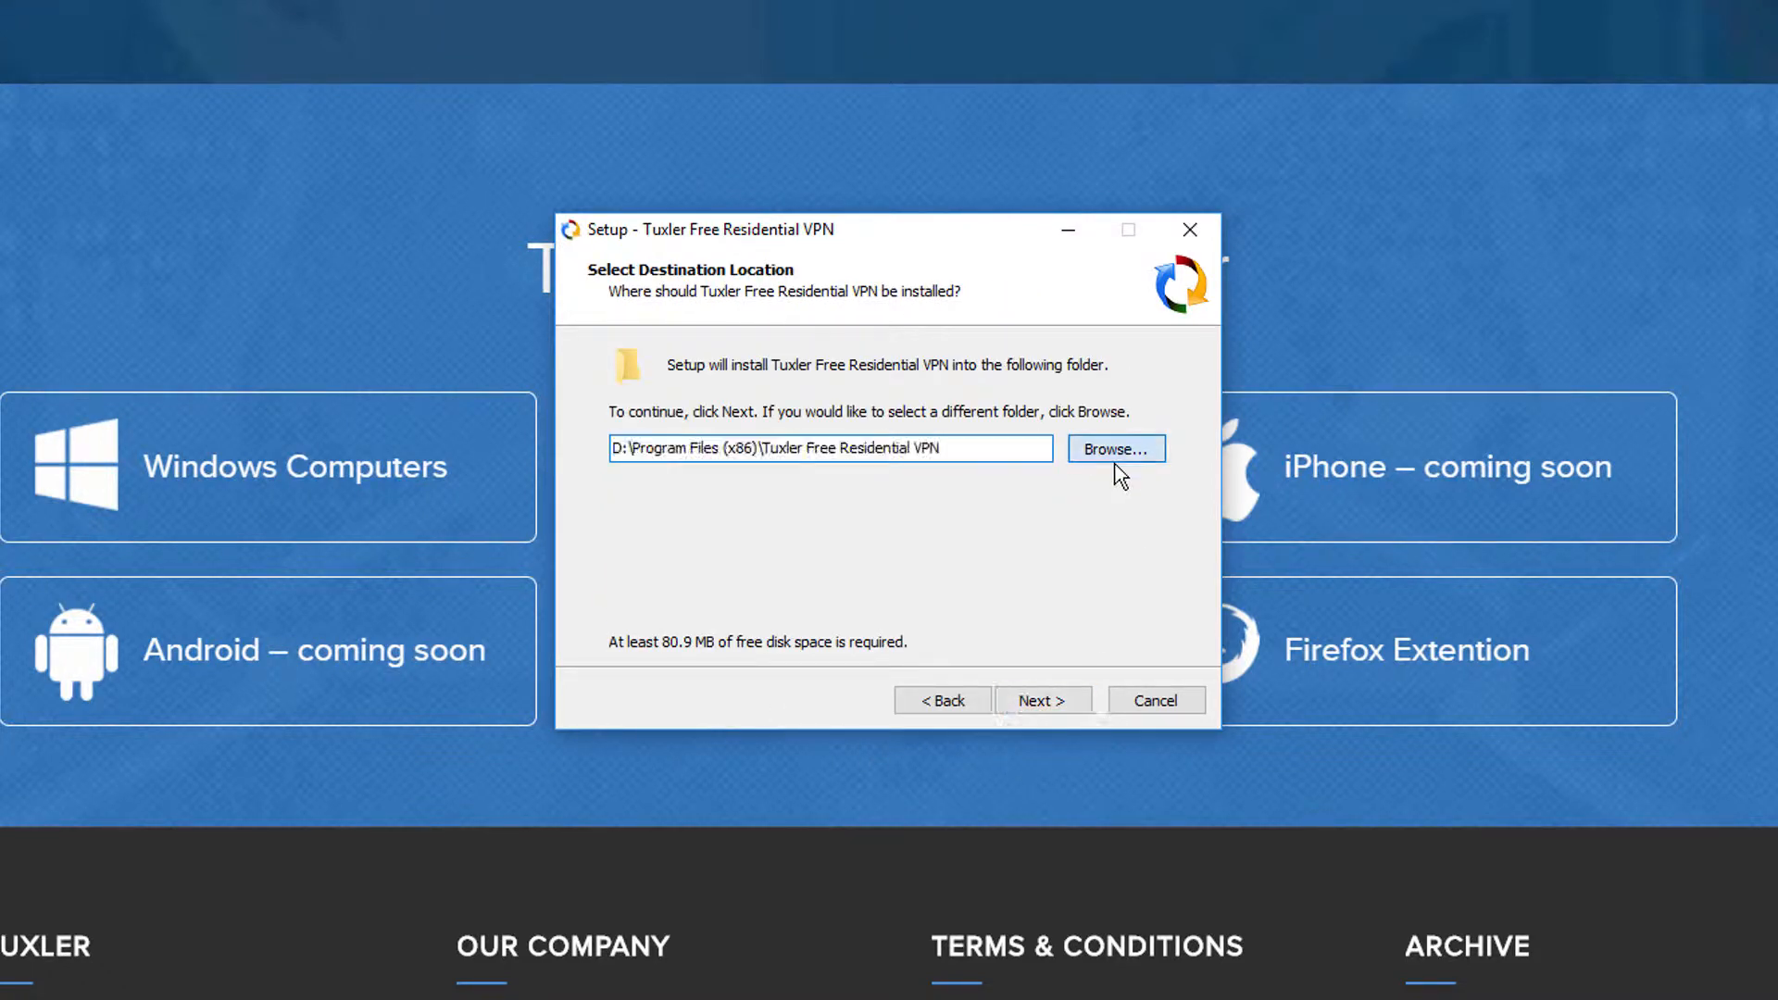
{"action": "left_click", "coordinate": [1114, 448]}
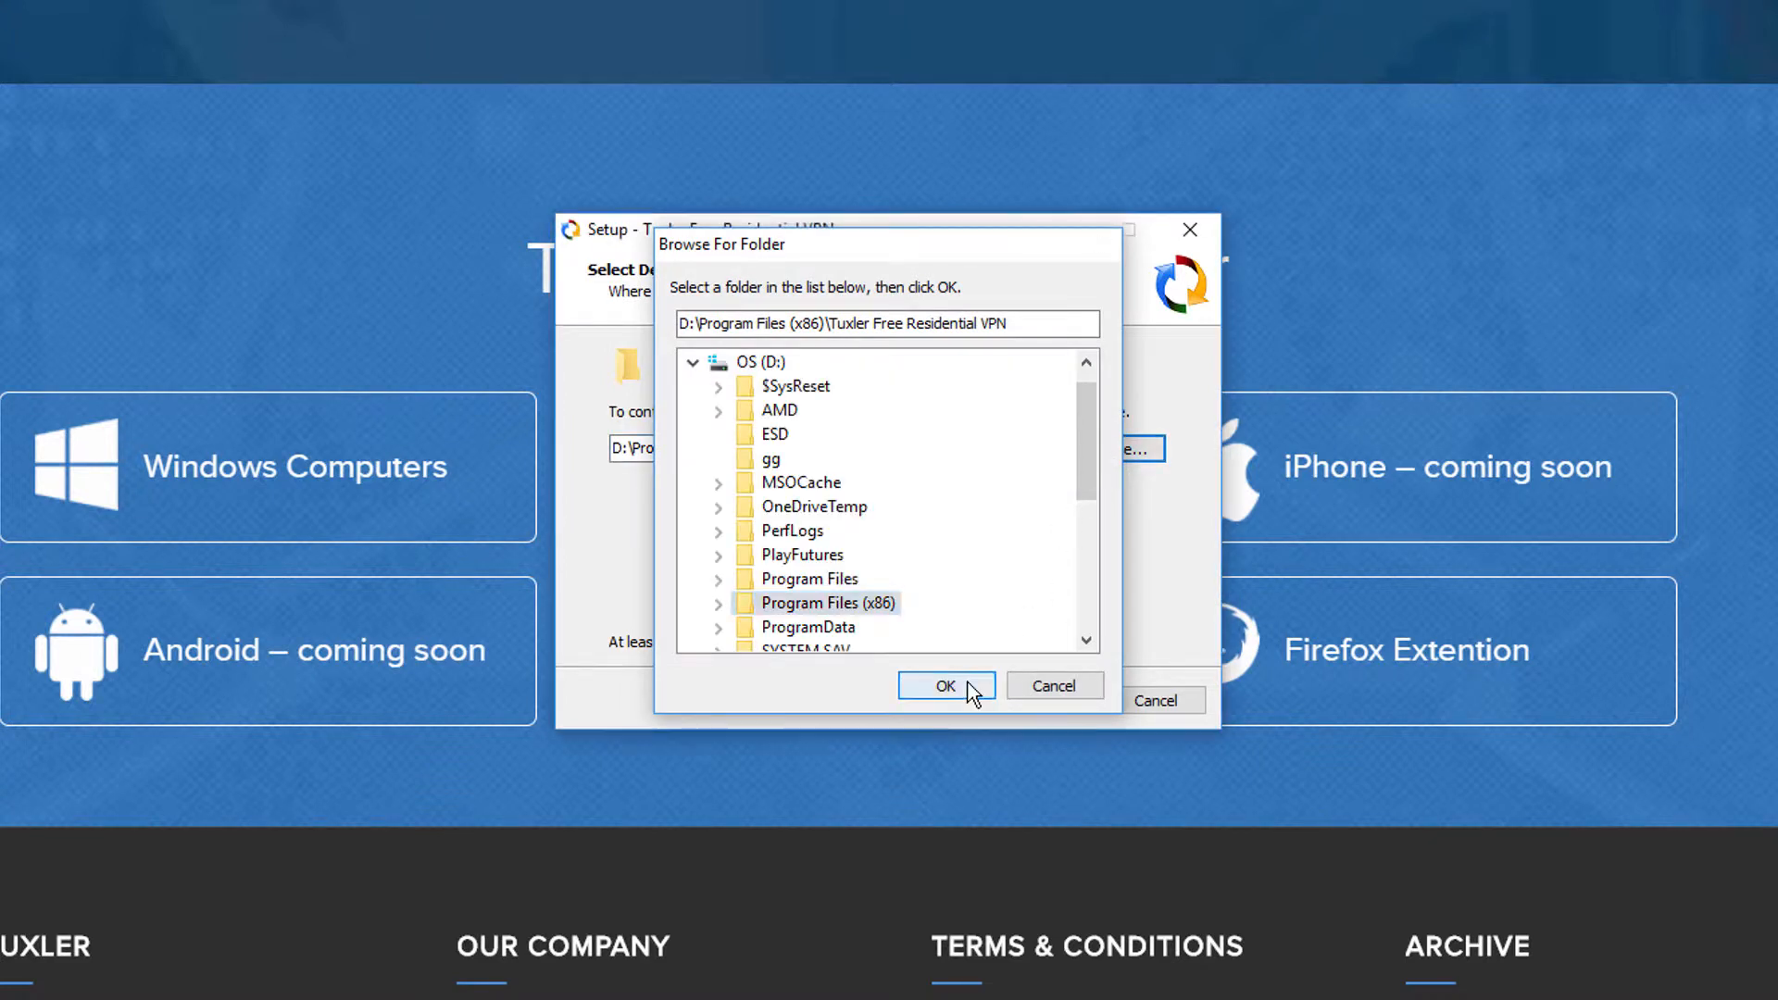
{"action": "left_click", "coordinate": [946, 687]}
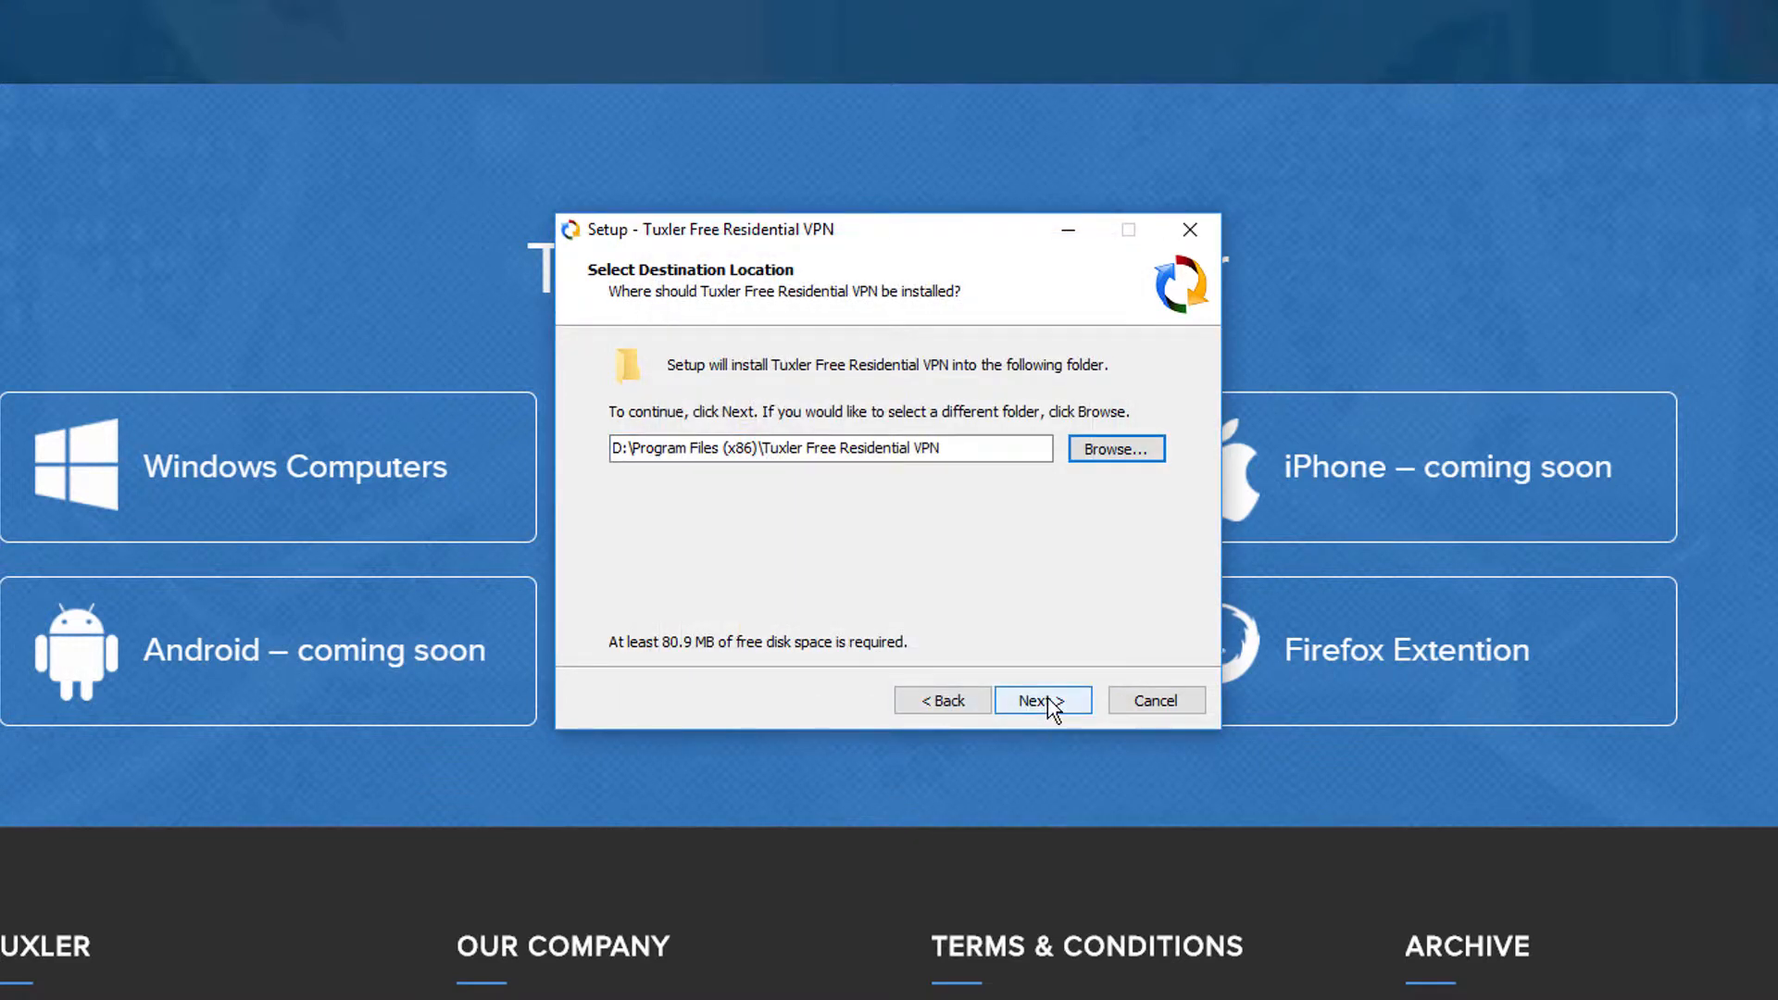
{"action": "left_click", "coordinate": [1037, 700]}
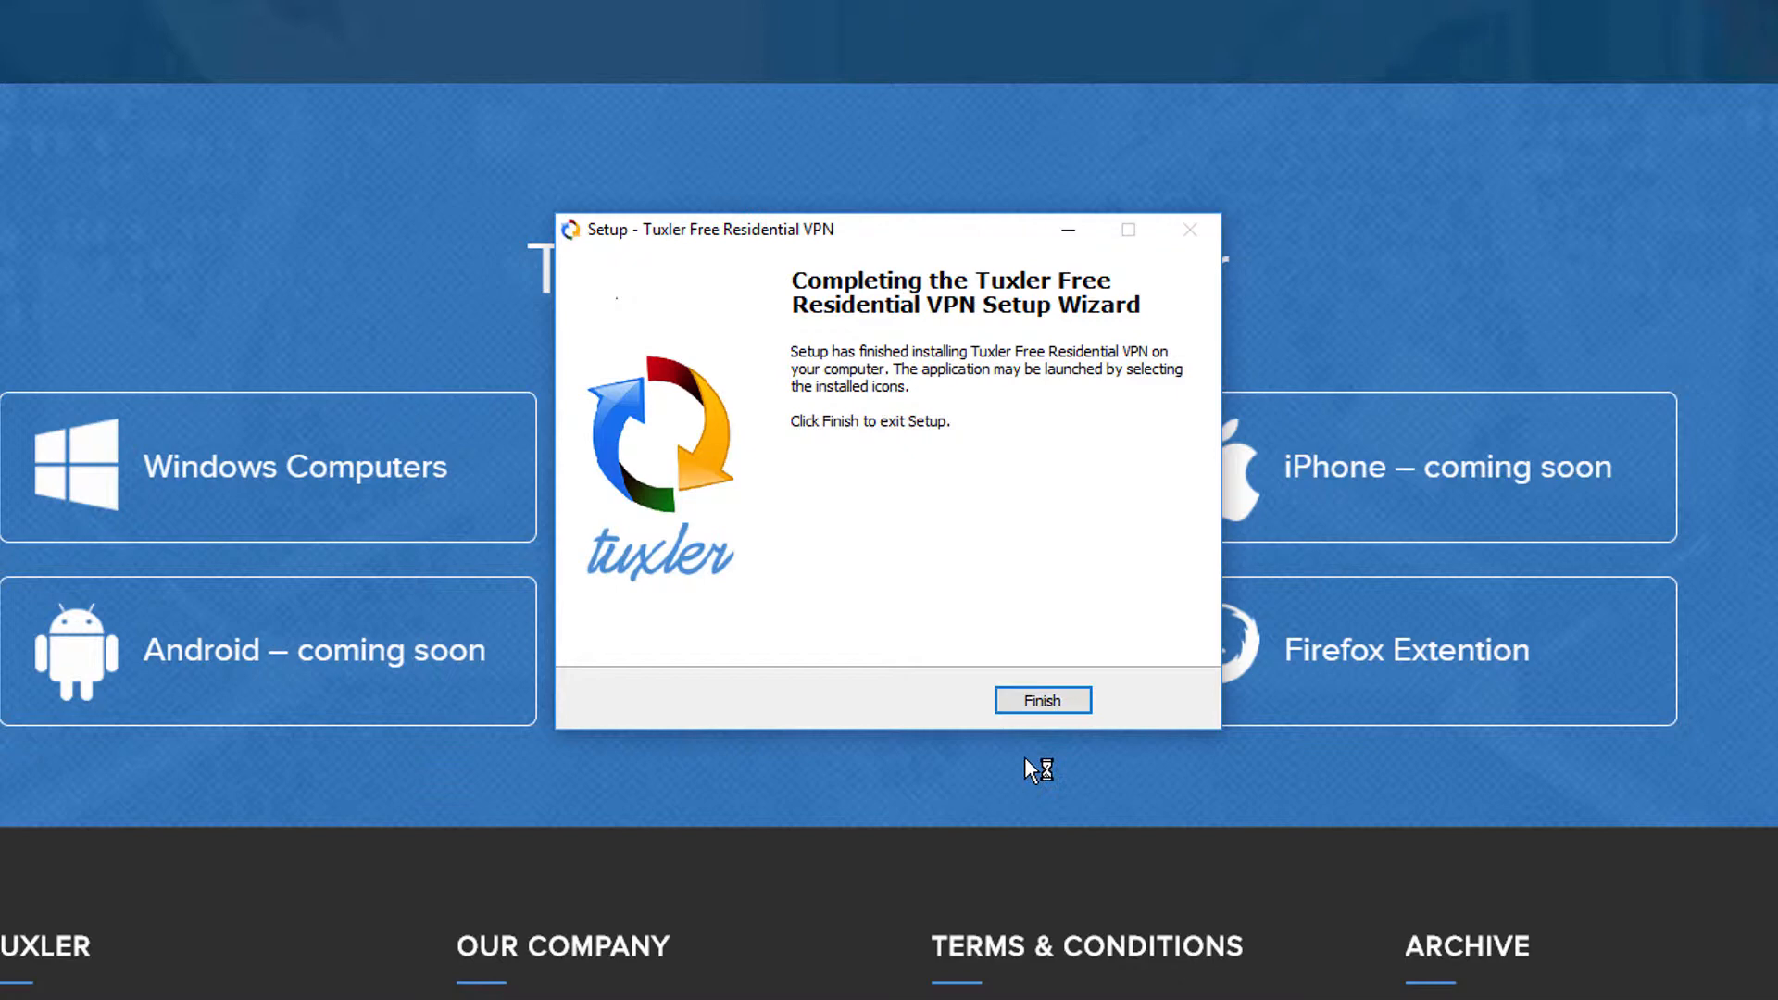
{"action": "left_click", "coordinate": [1041, 700]}
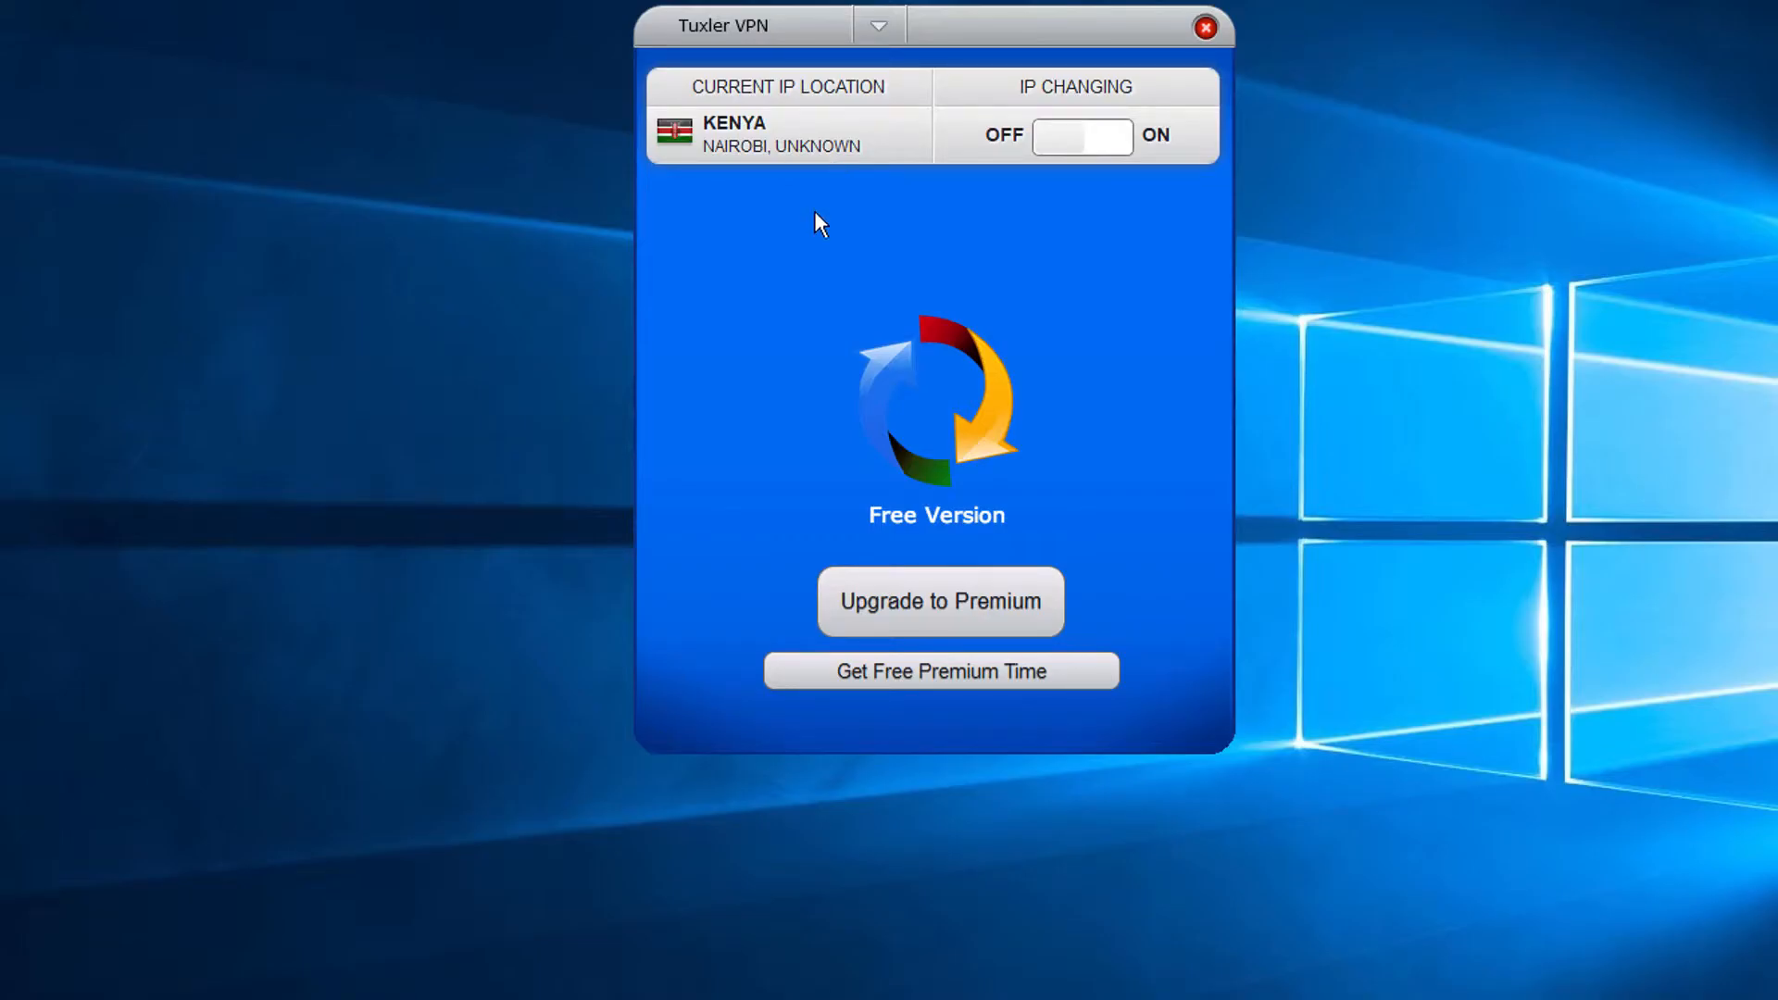
{"action": "mouse_move", "coordinate": [809, 229]}
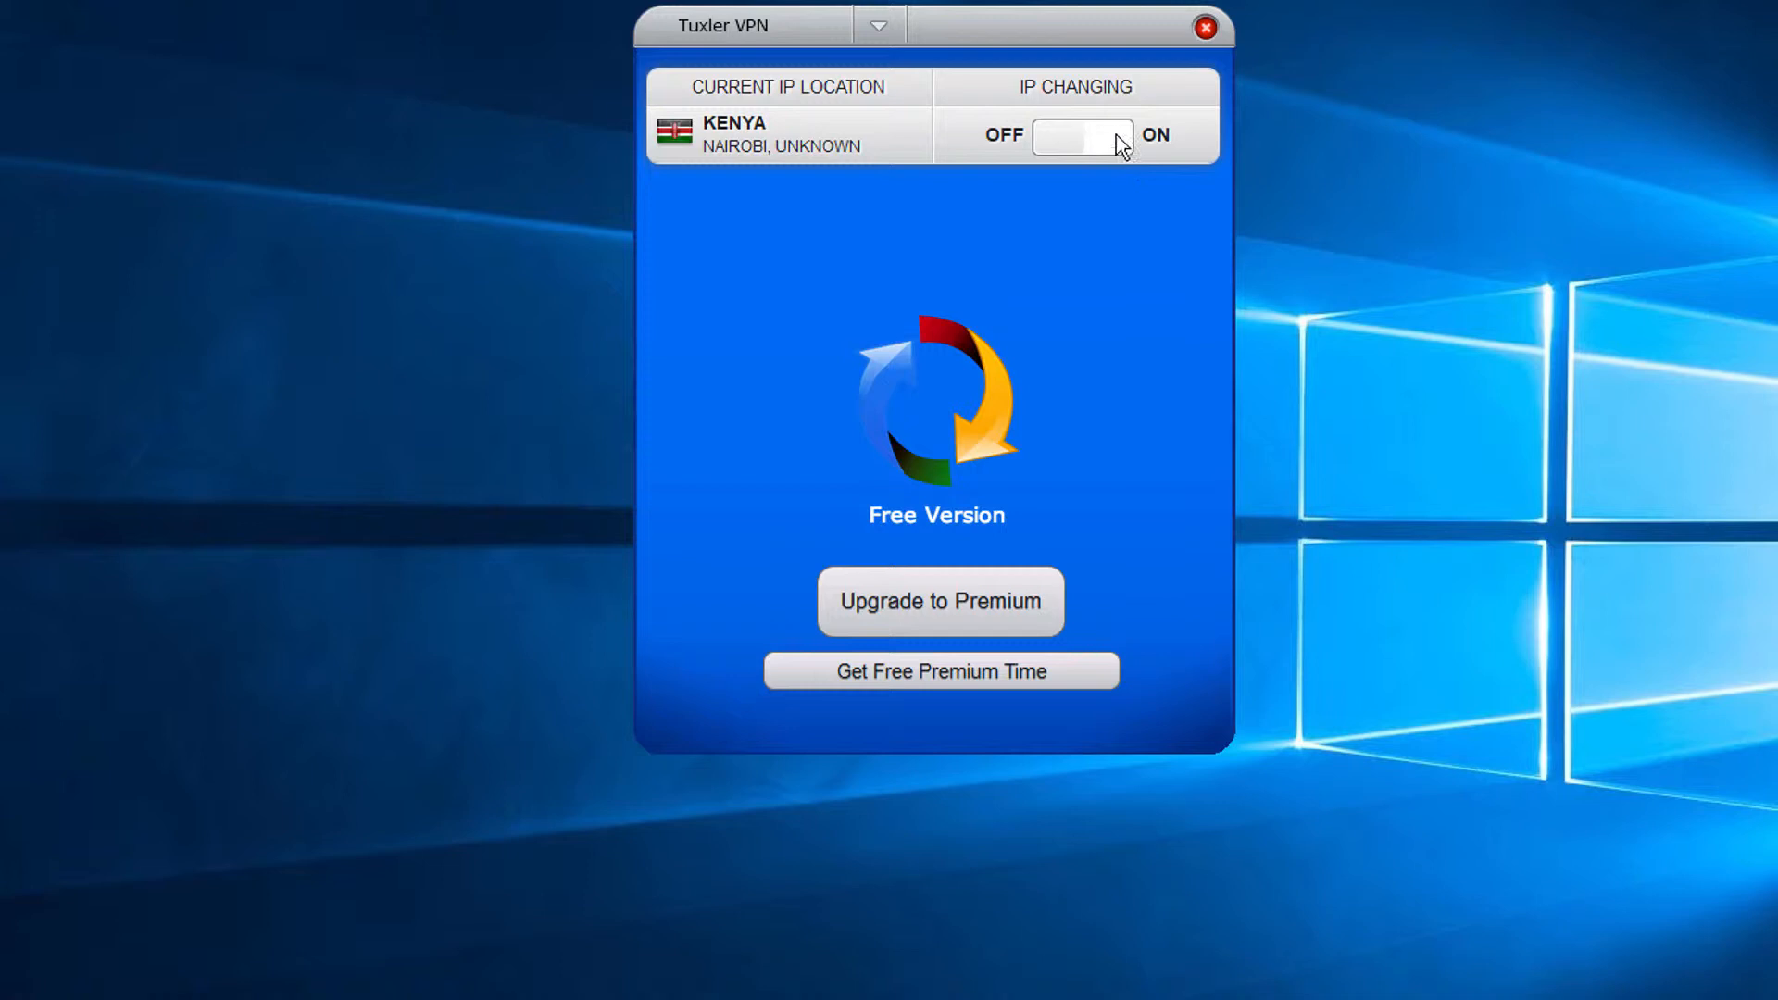
Switch IP Changing to ON and select Australia from the Country dropdown
{"action": "left_click", "coordinate": [1083, 135]}
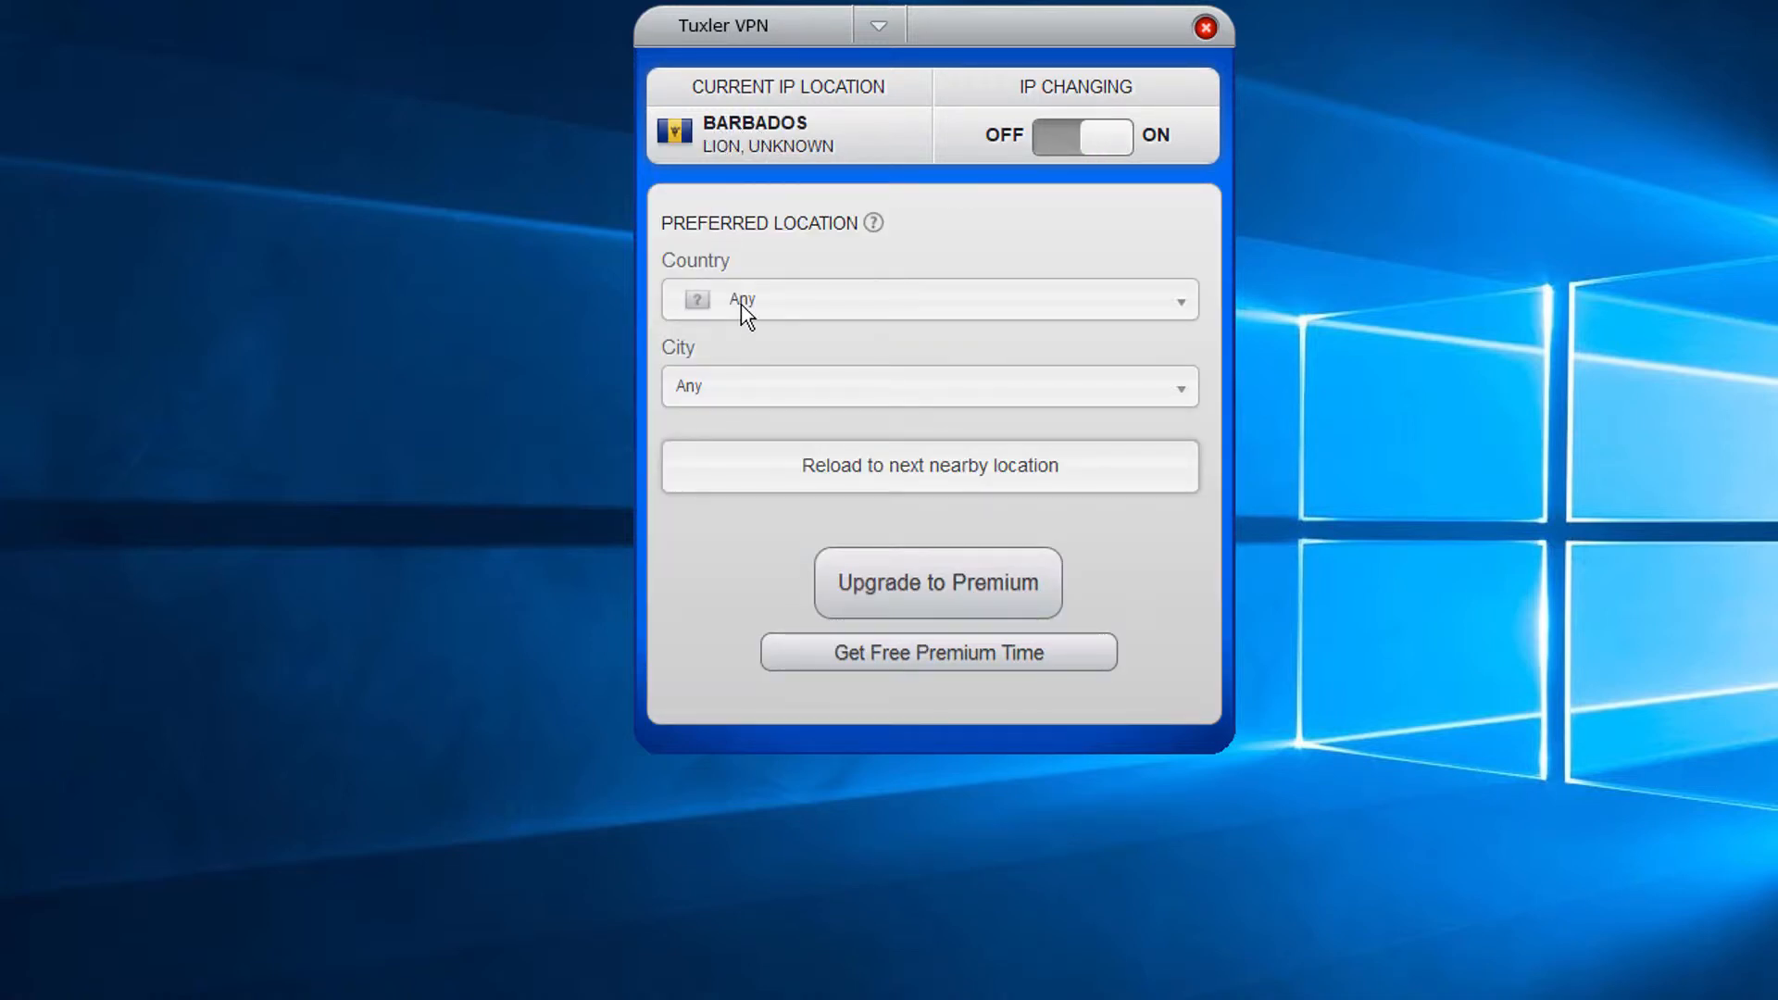
{"action": "left_click", "coordinate": [930, 300]}
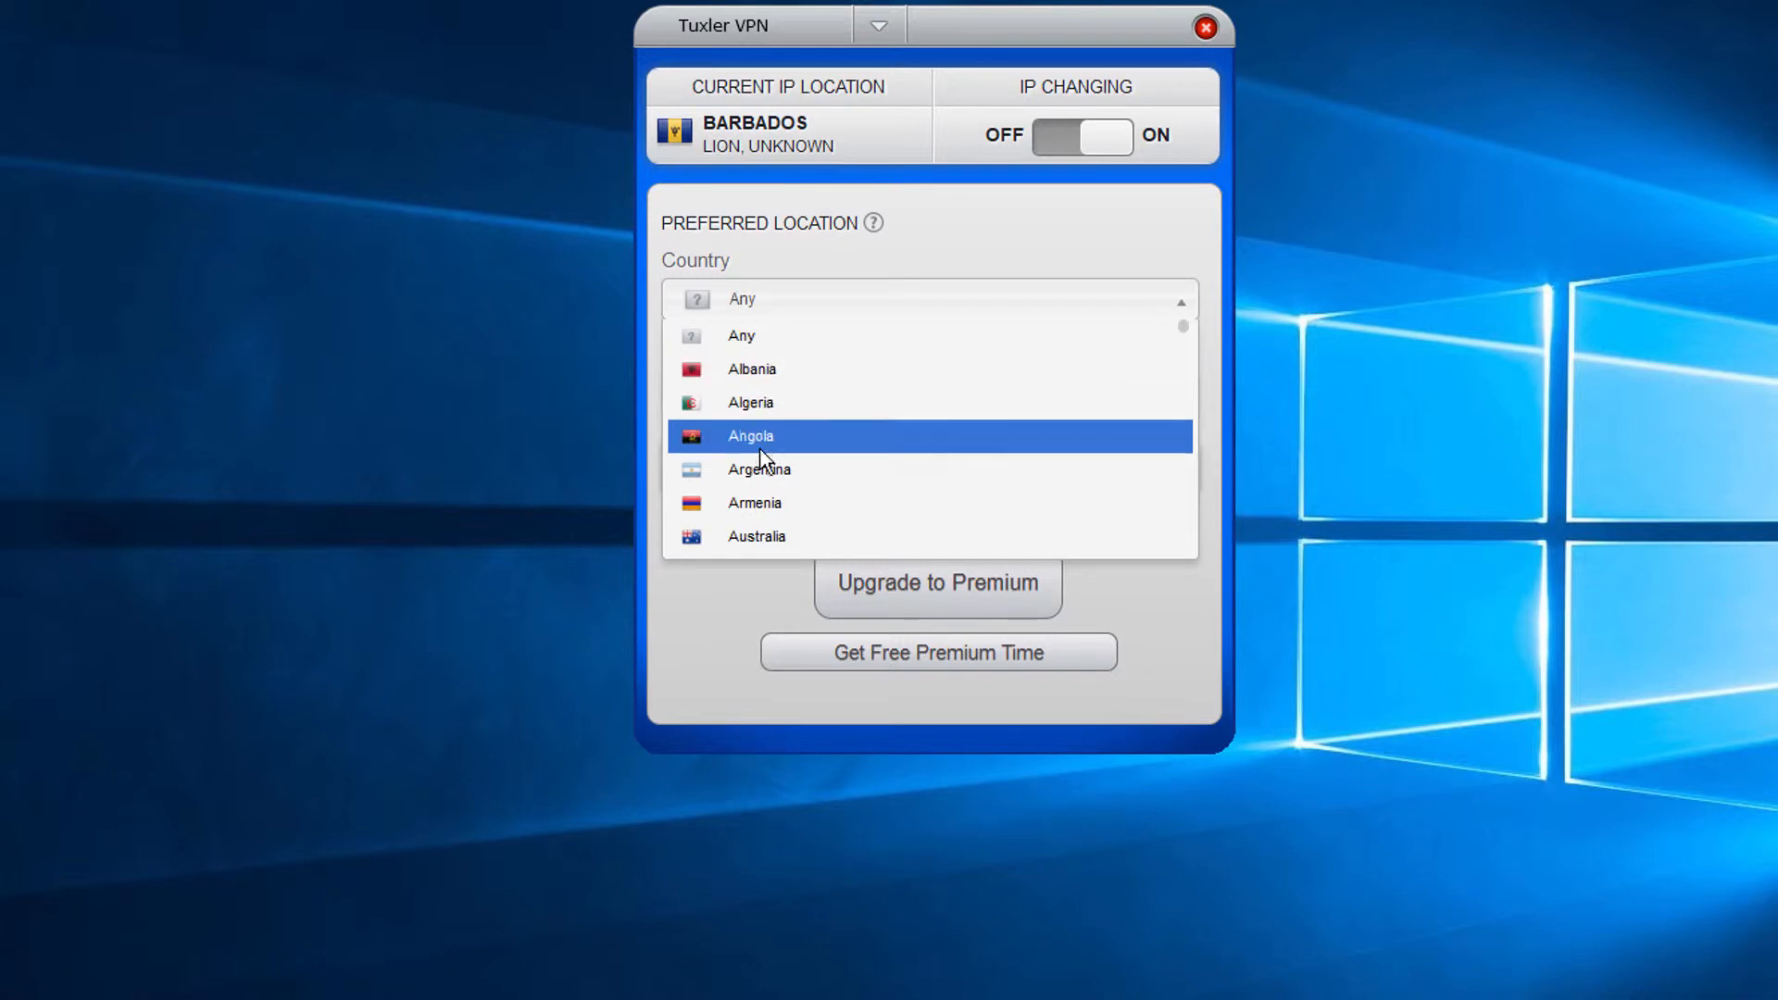
{"action": "left_click", "coordinate": [756, 535]}
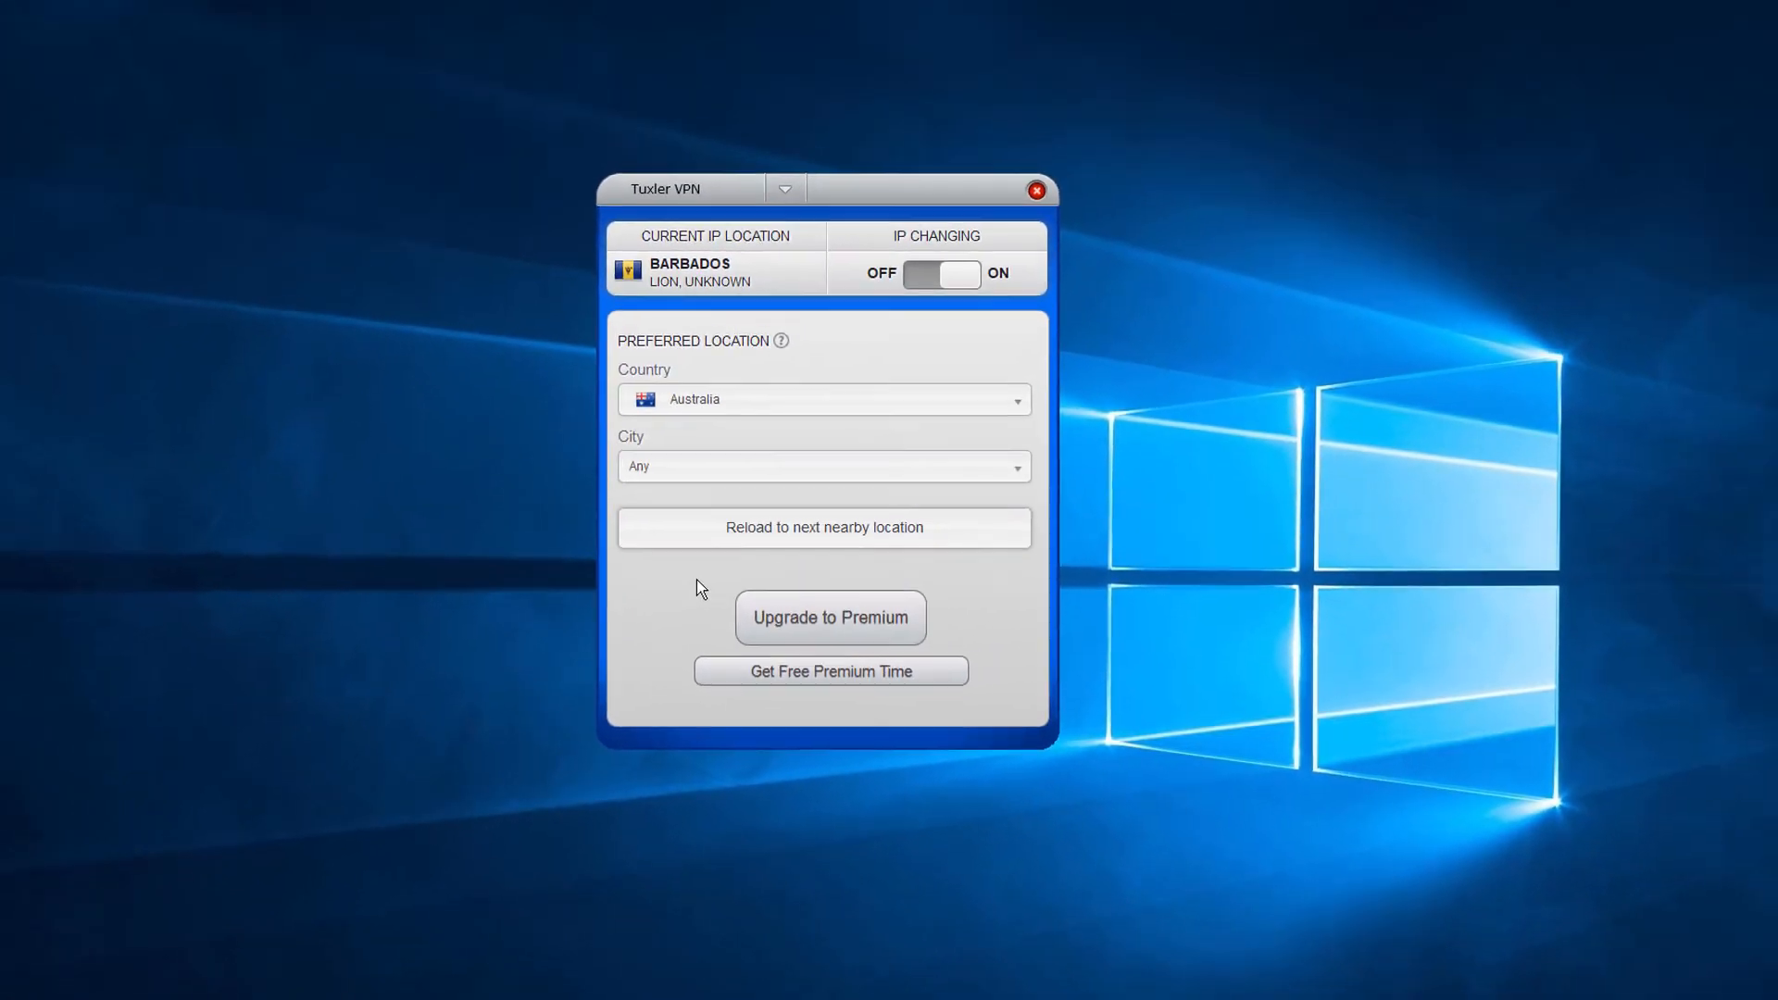
{"action": "left_click", "coordinate": [823, 527]}
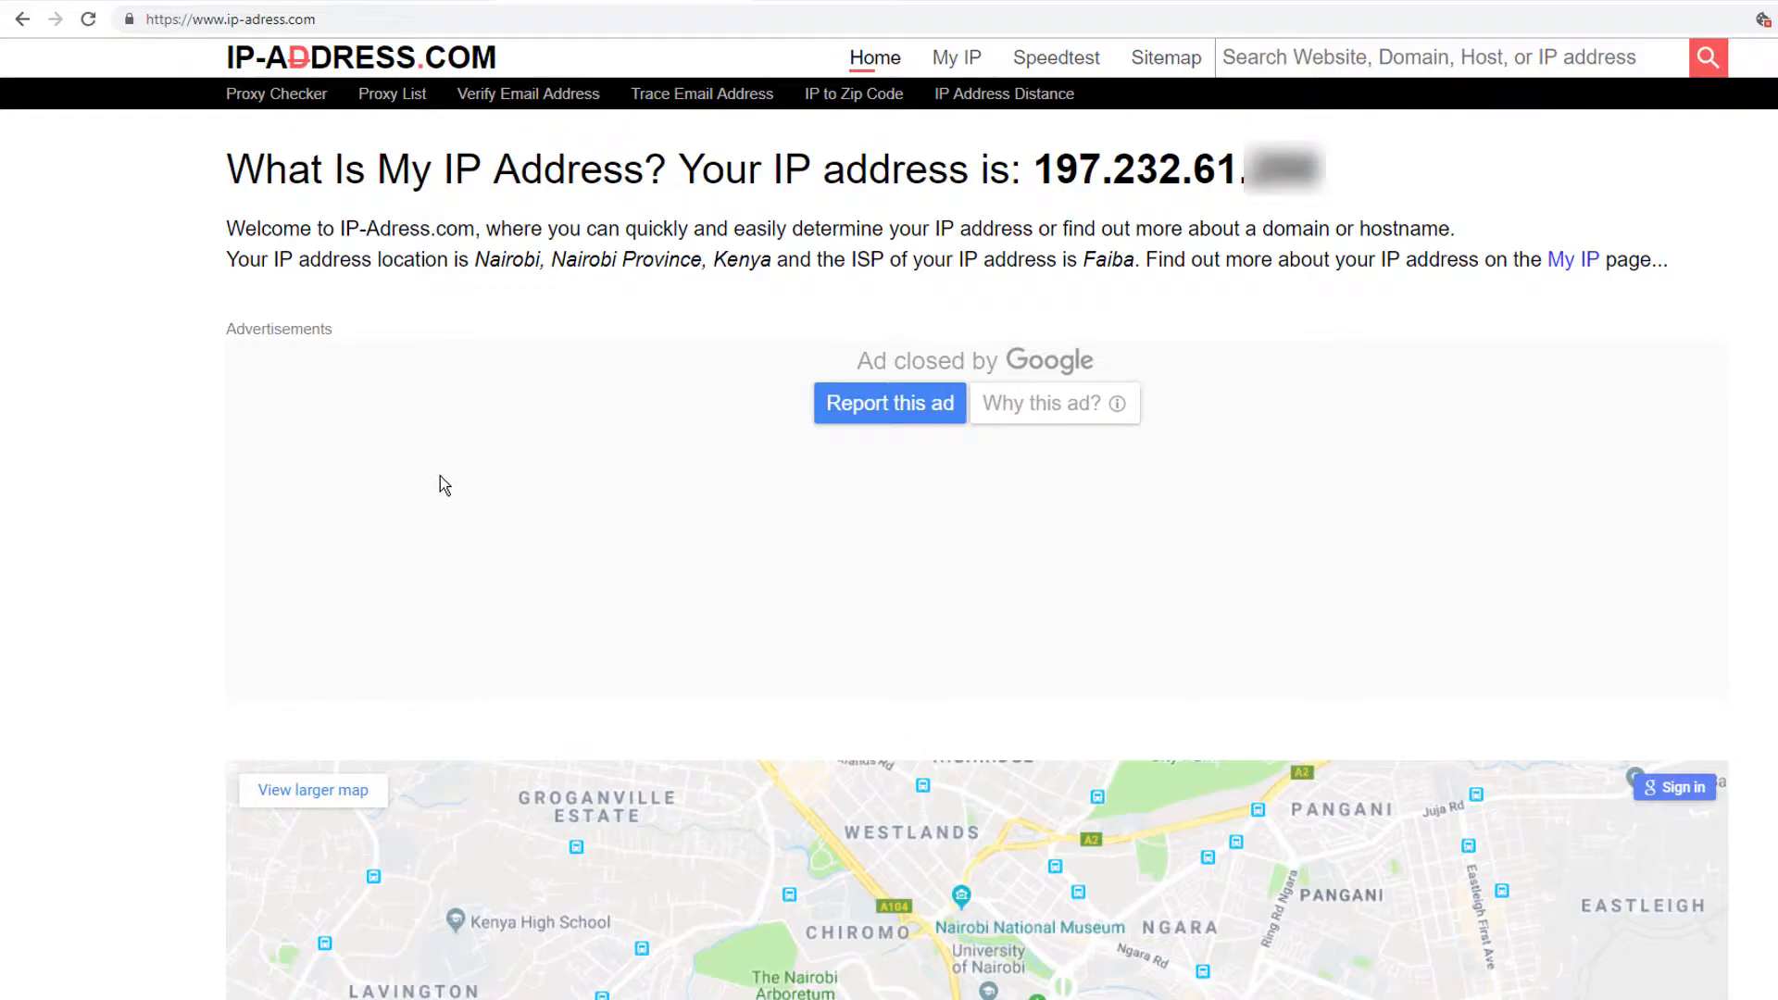
{"action": "mouse_move", "coordinate": [181, 161]}
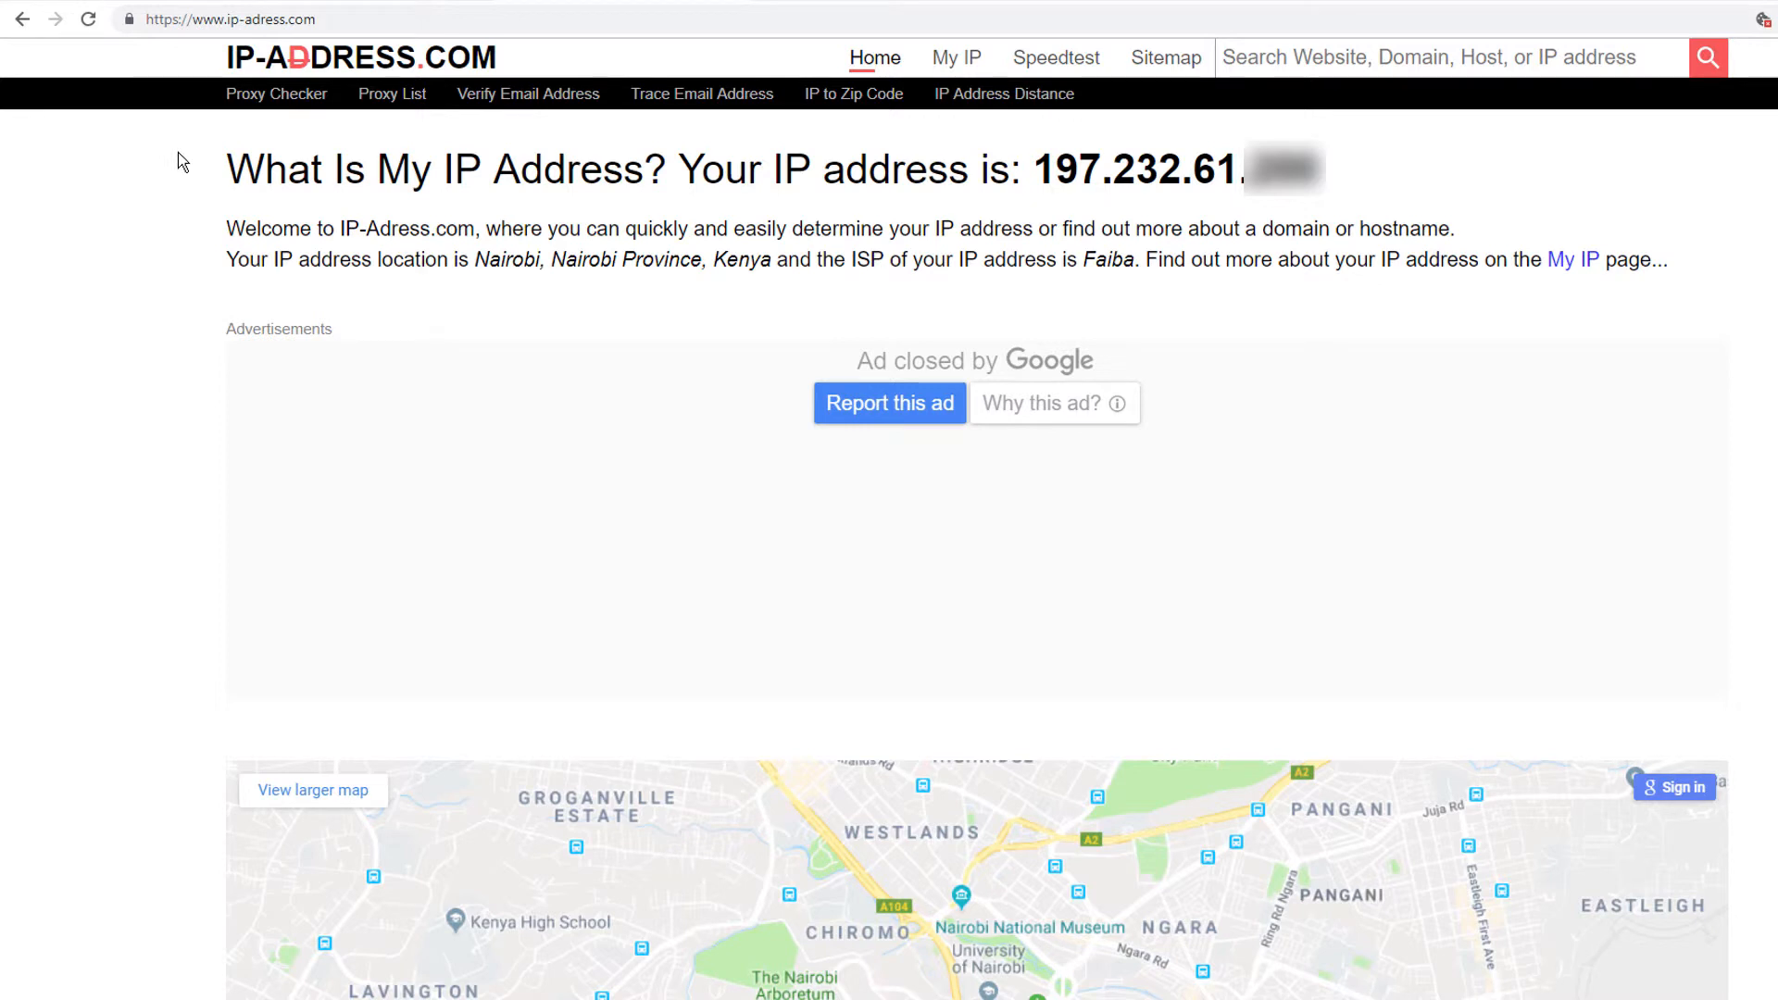
Reload the ip-address.com tab to see the IP's new location
{"action": "left_click", "coordinate": [89, 20]}
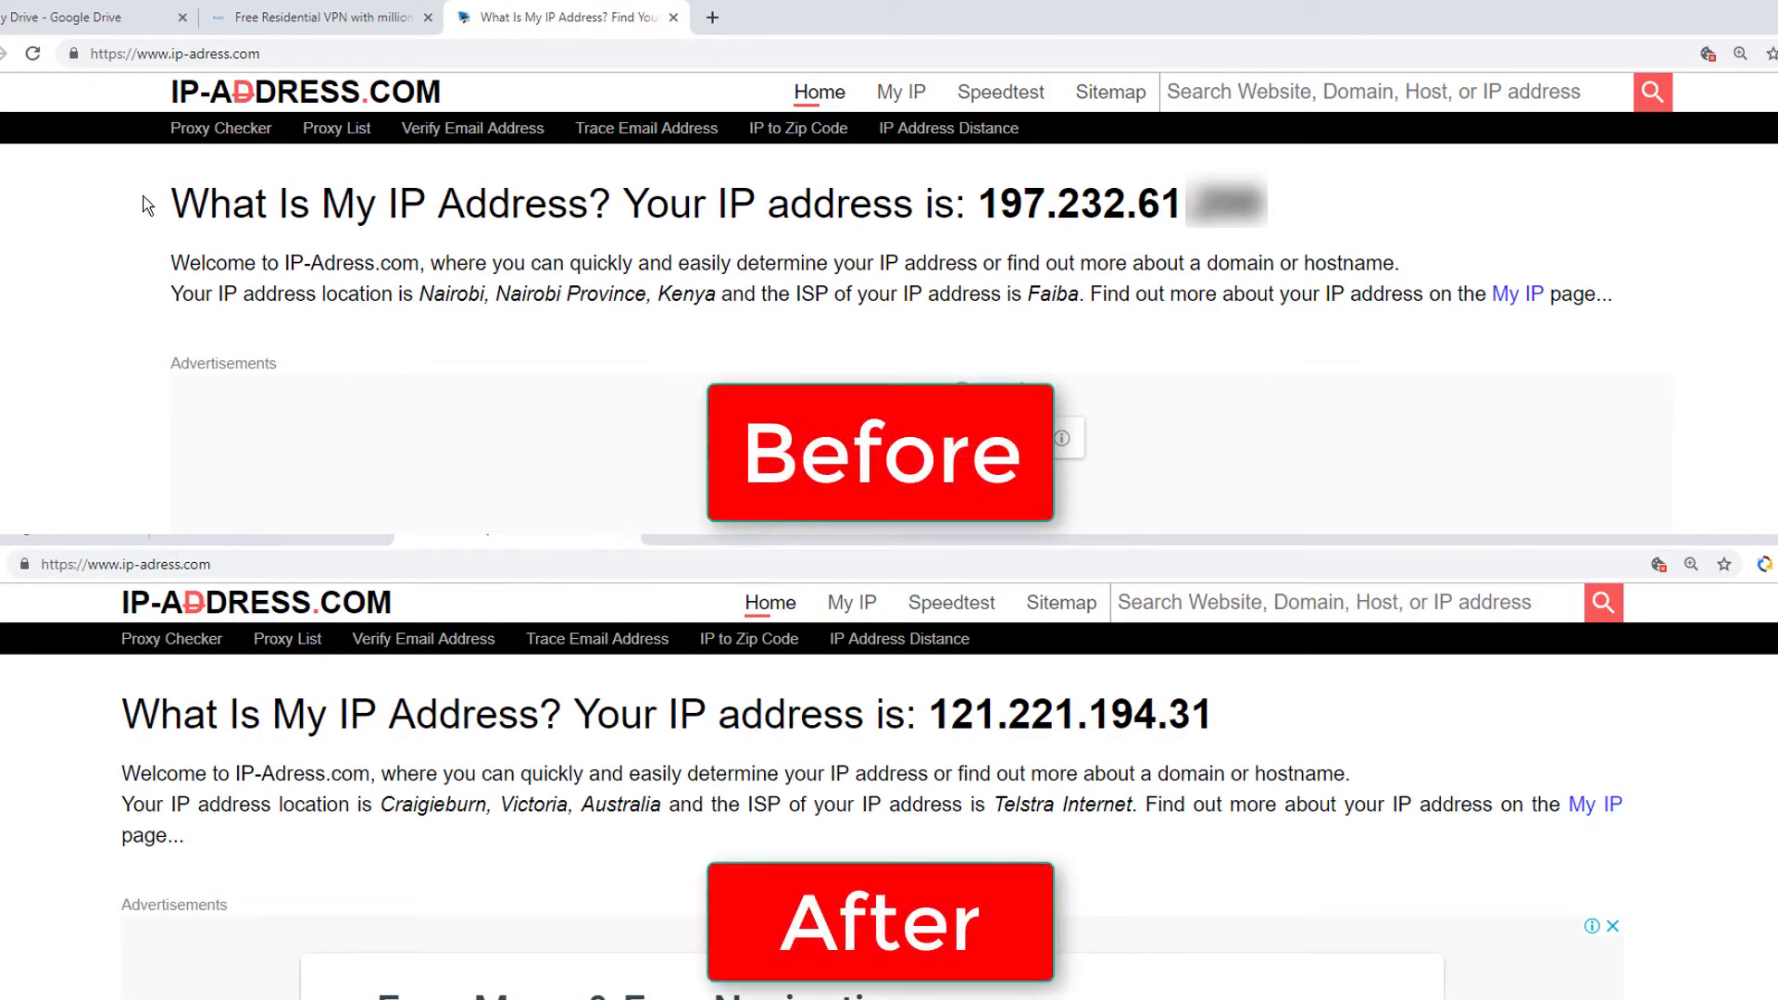
{"action": "mouse_move", "coordinate": [127, 193]}
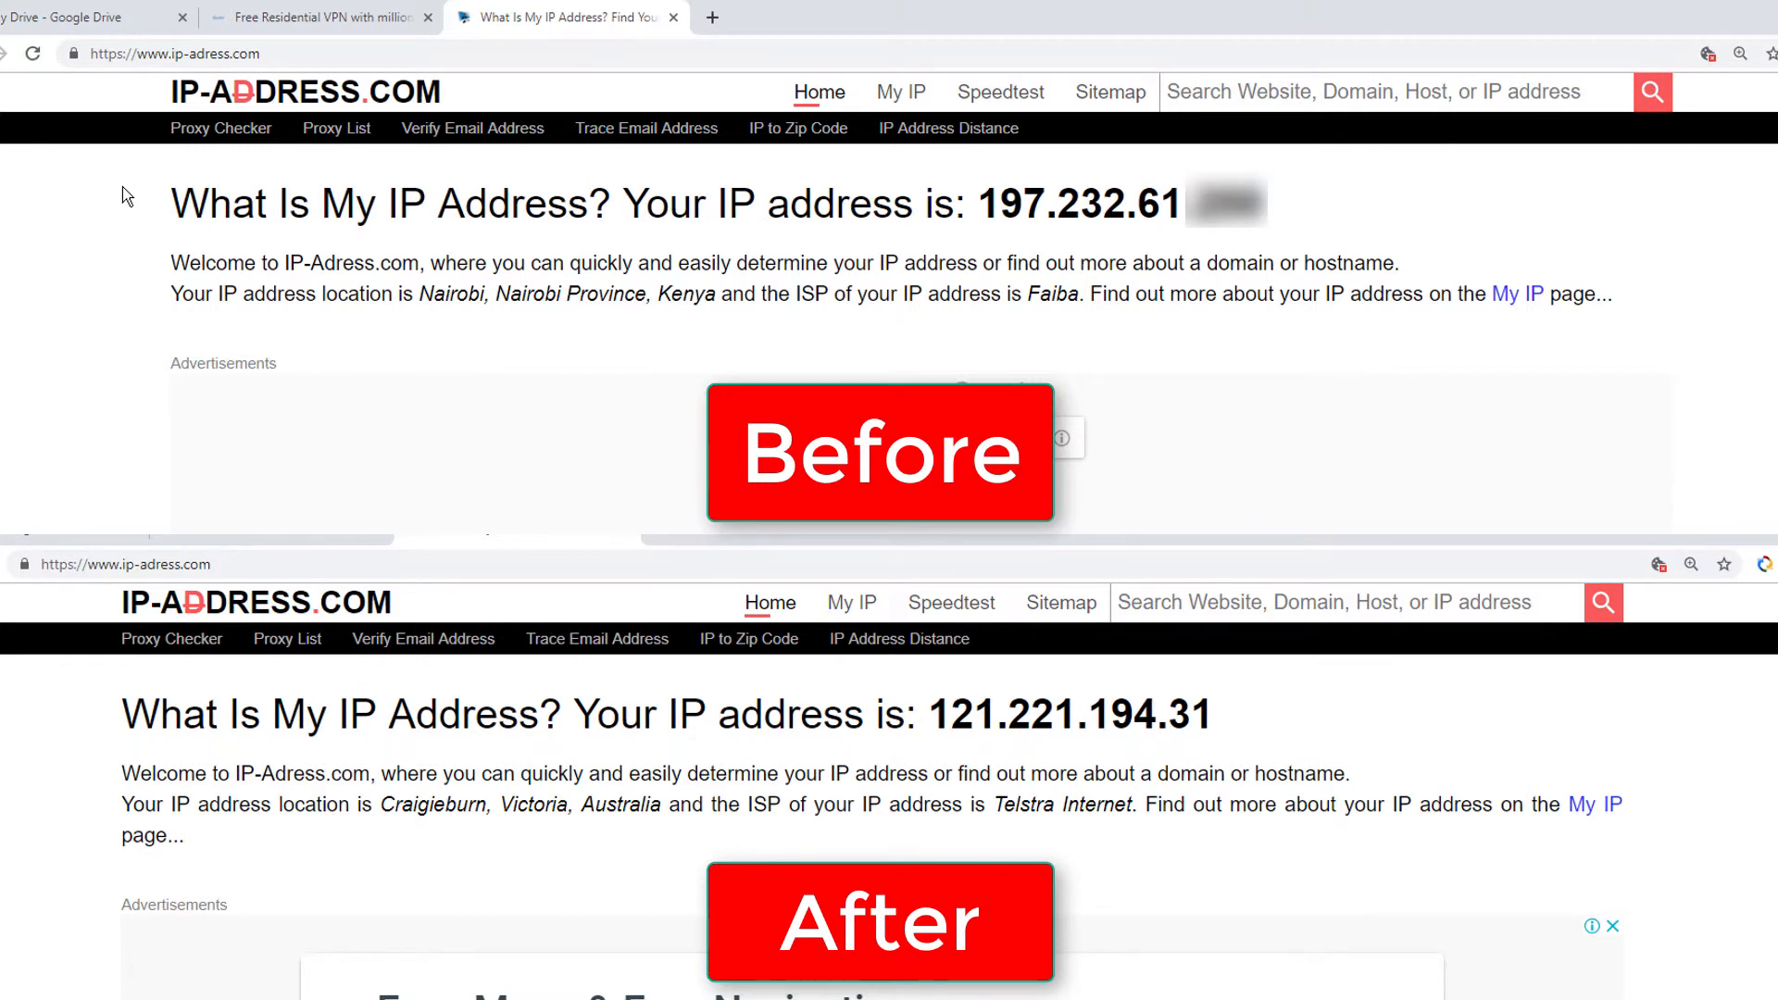